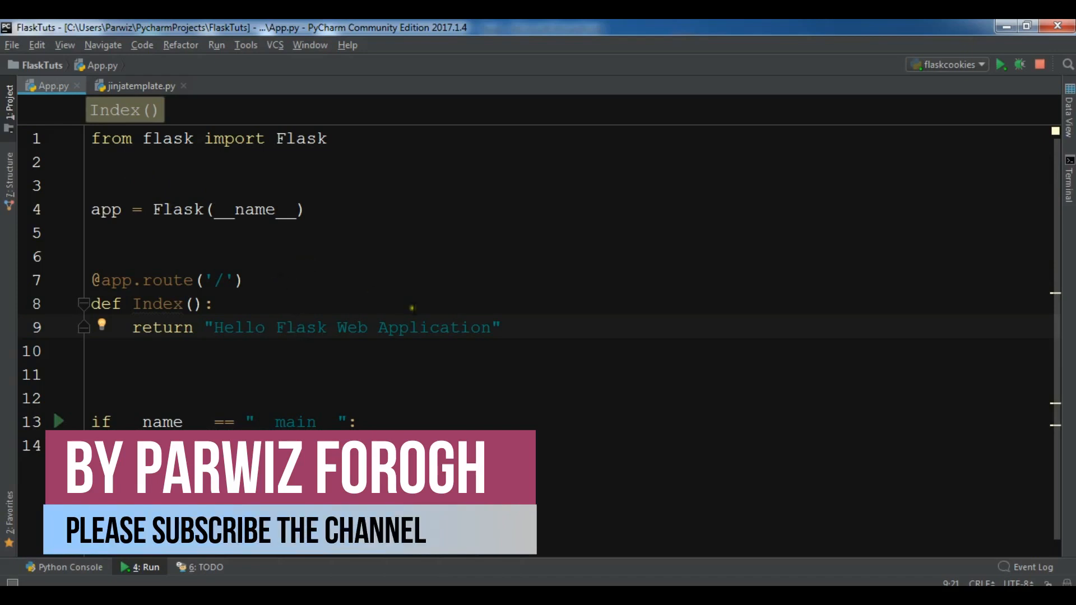
- Copy the App.py code into jinjatemplate.py and add render_template to the flask import
{"action": "left_click_drag", "start_coordinate": [215, 328], "coordinate": [500, 327]}
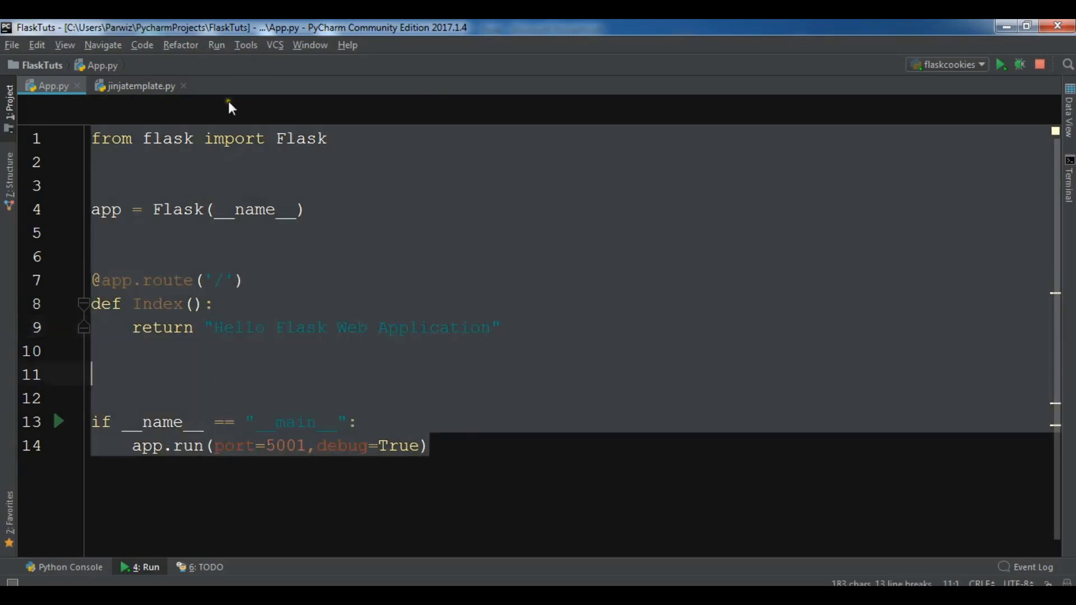
{"action": "left_click", "coordinate": [141, 85]}
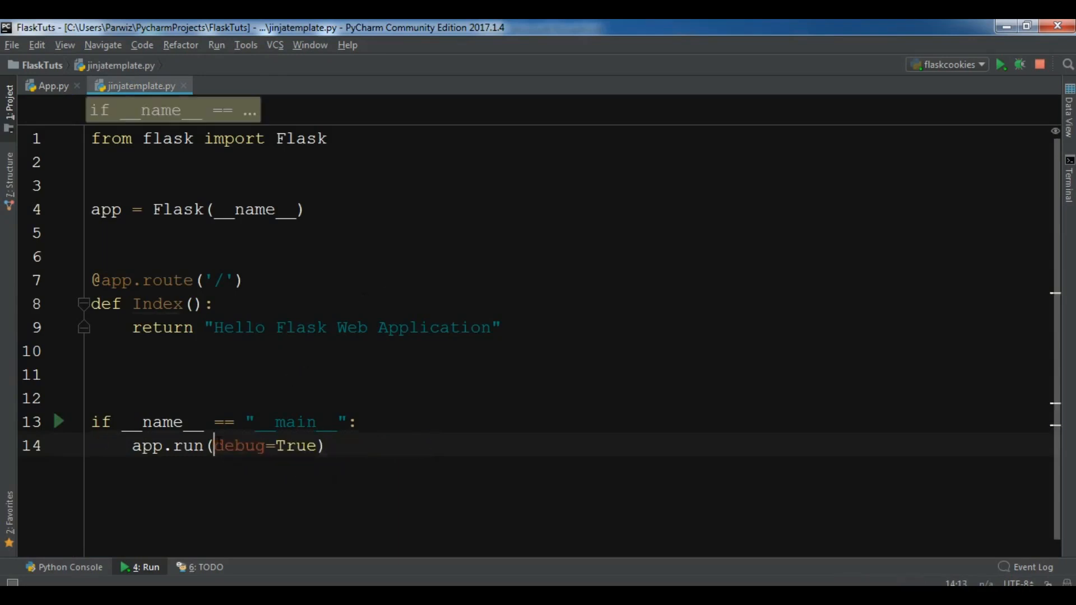
{"action": "double_click", "coordinate": [240, 445]}
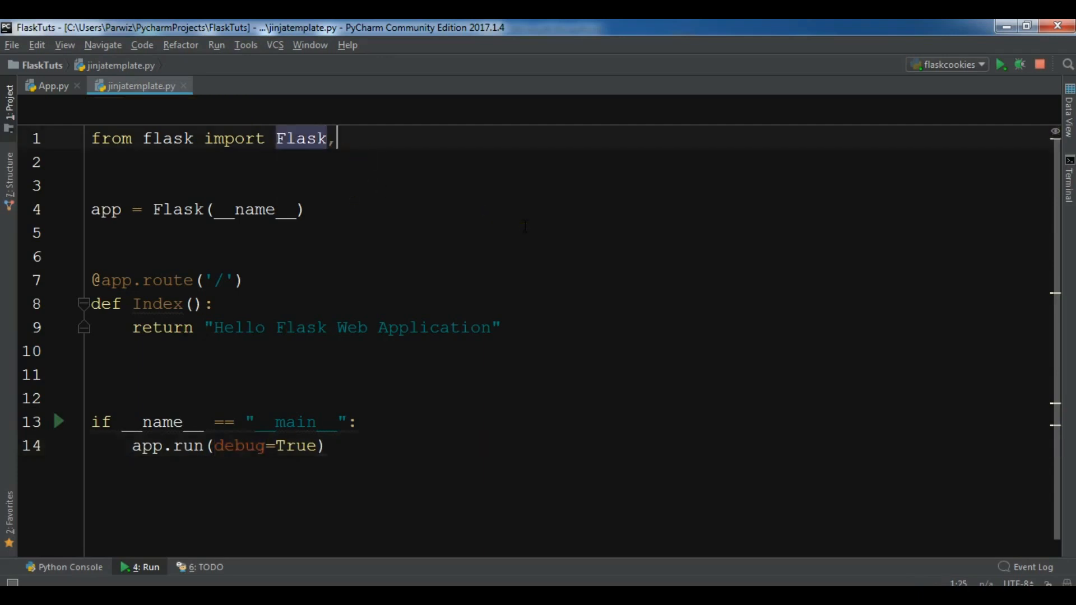
{"action": "type", "text": "render_template"}
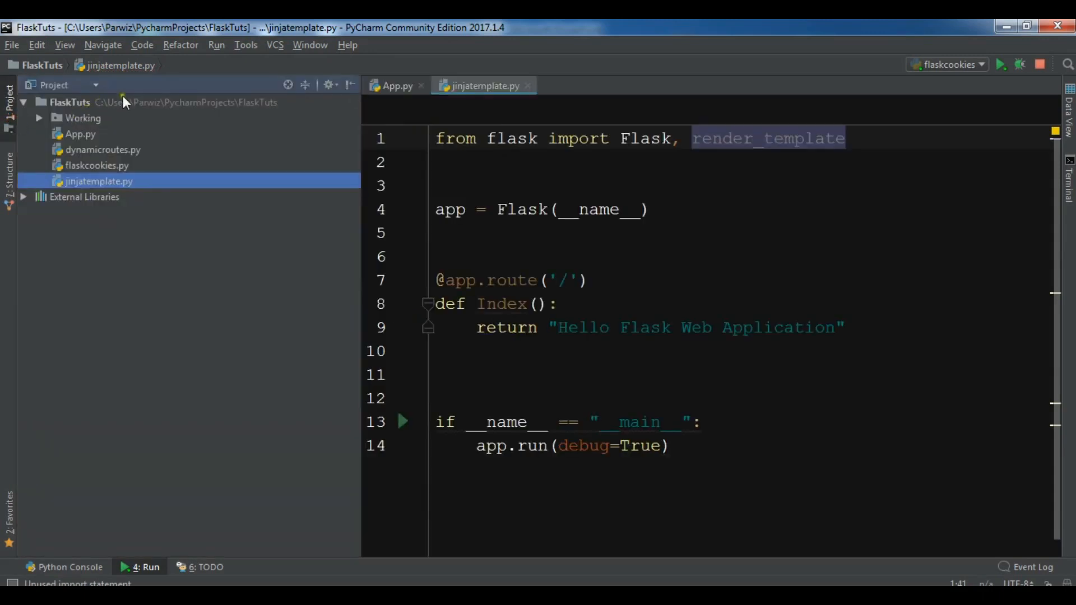
- Create a templates directory in the FlaskTuts project root
{"action": "right_click", "coordinate": [69, 102]}
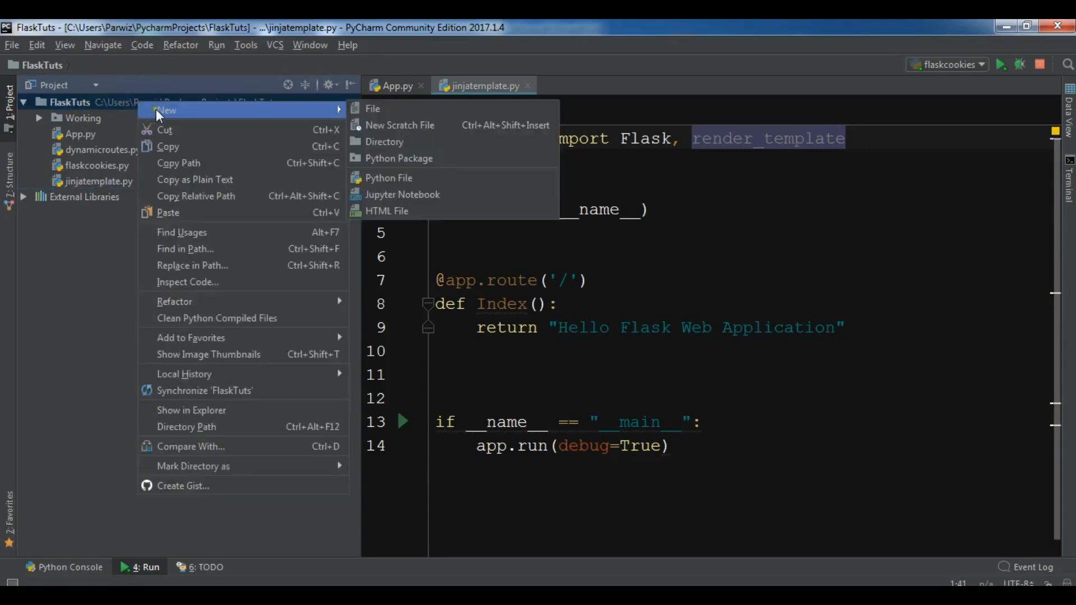
{"action": "left_click", "coordinate": [385, 142]}
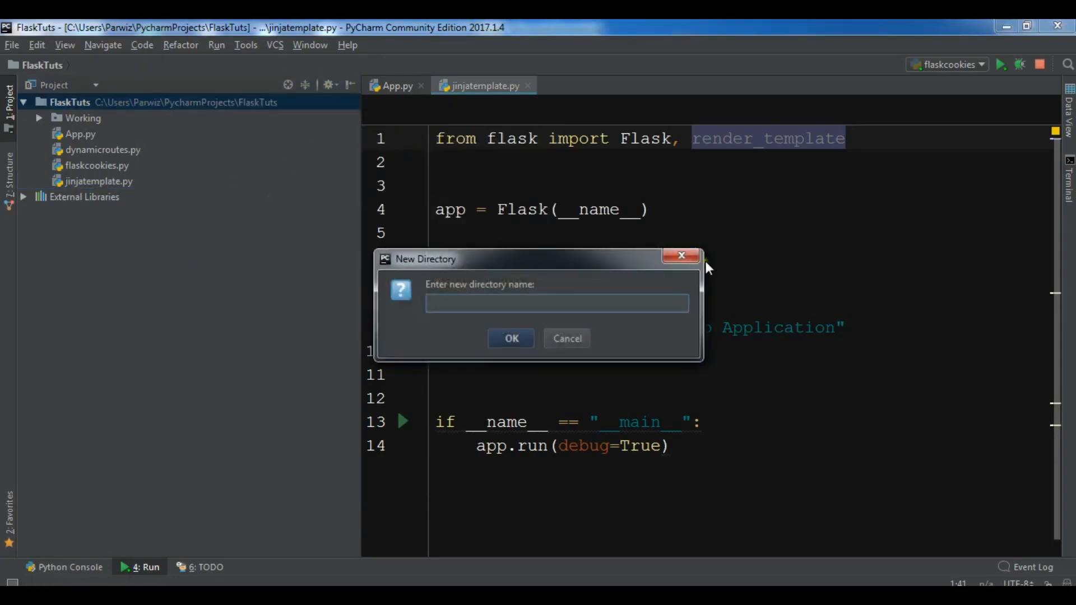
{"action": "type", "text": "templates"}
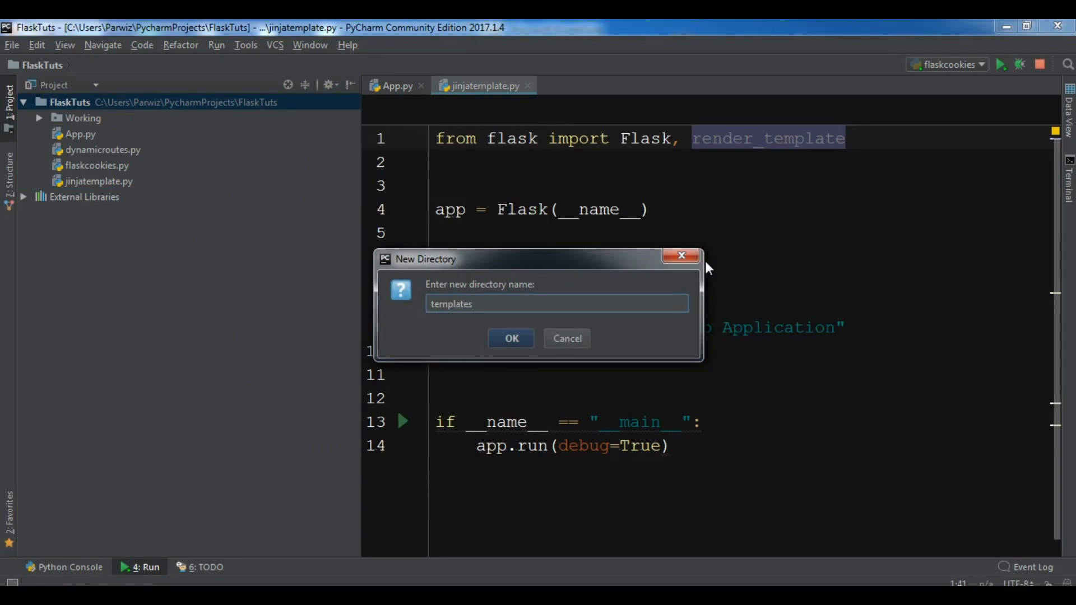
{"action": "left_click", "coordinate": [511, 339]}
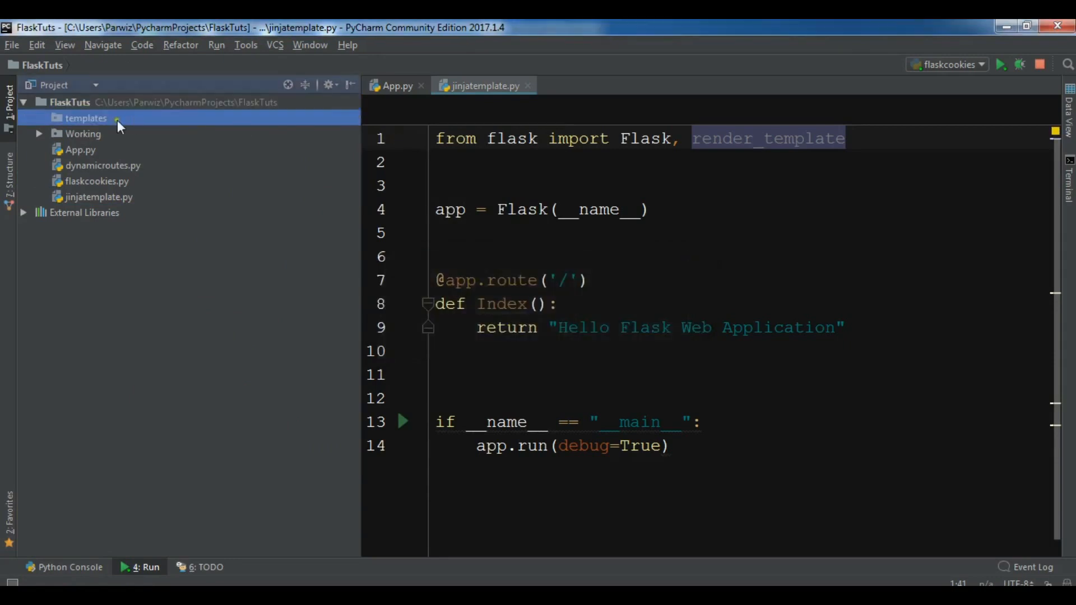
- Create an empty index.html file inside the templates folder
{"action": "right_click", "coordinate": [86, 117]}
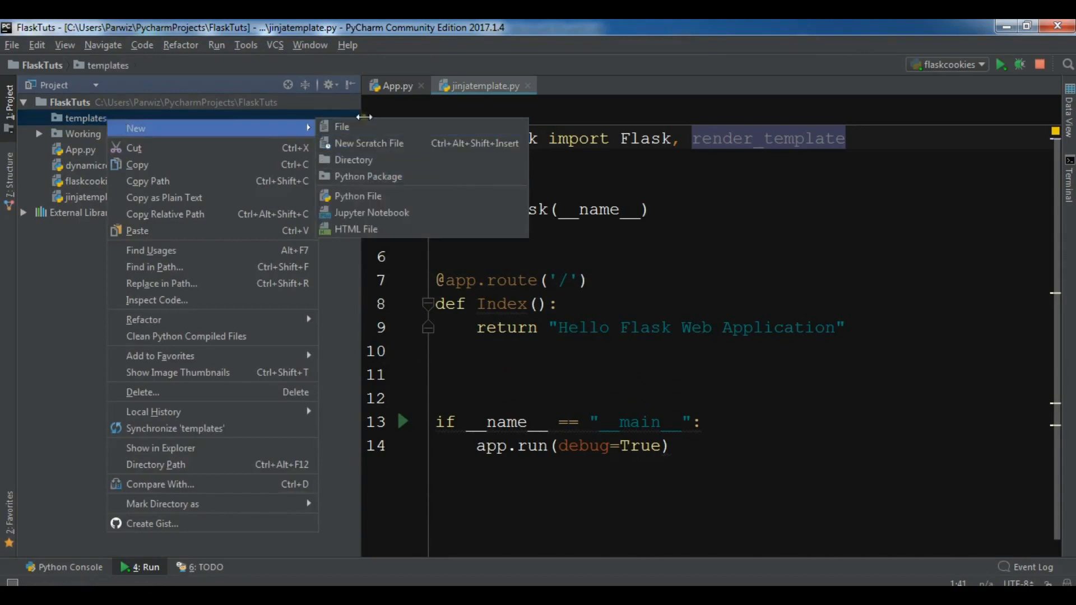
{"action": "left_click", "coordinate": [341, 127]}
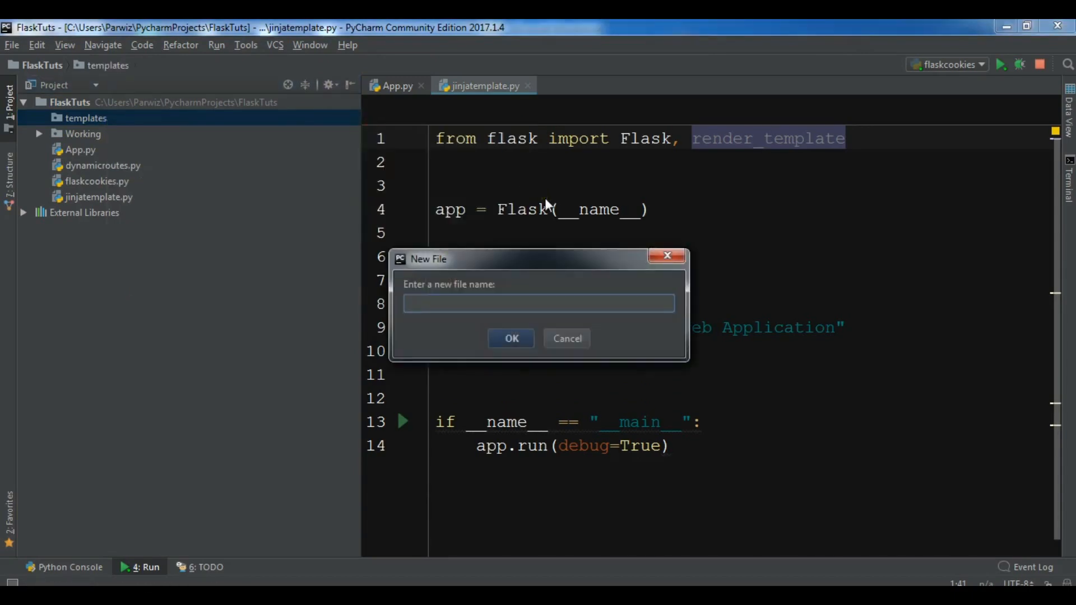
{"action": "type", "text": "index"}
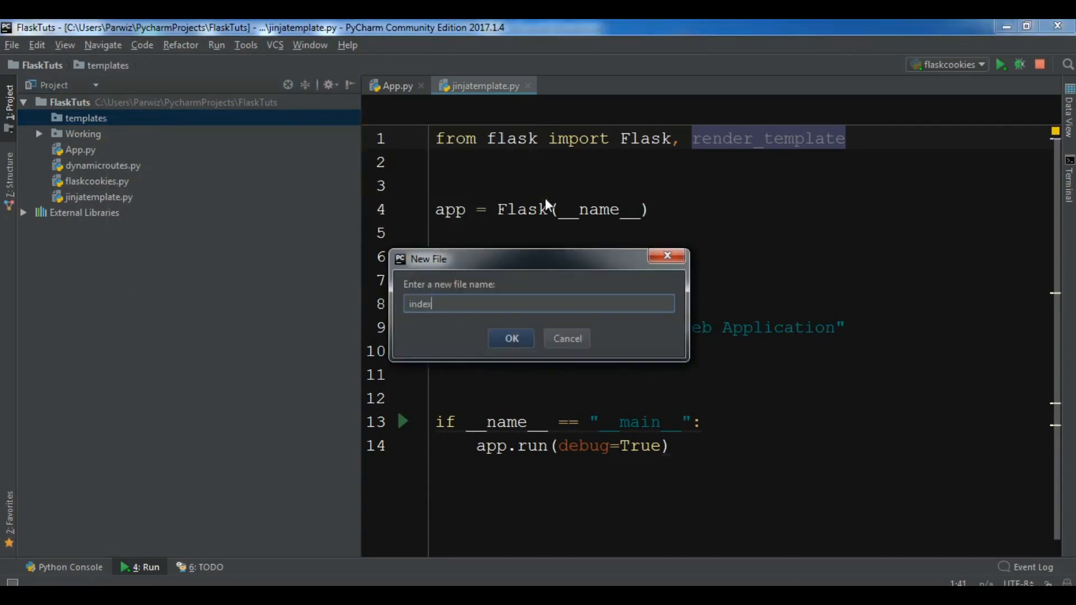
{"action": "type", "text": ".html"}
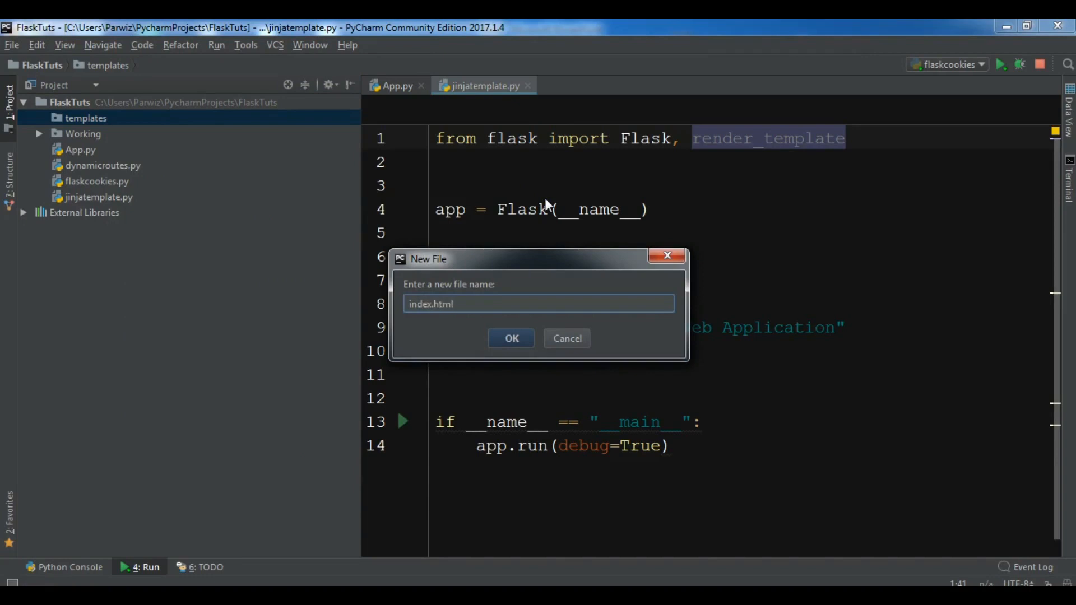
{"action": "left_click", "coordinate": [511, 339]}
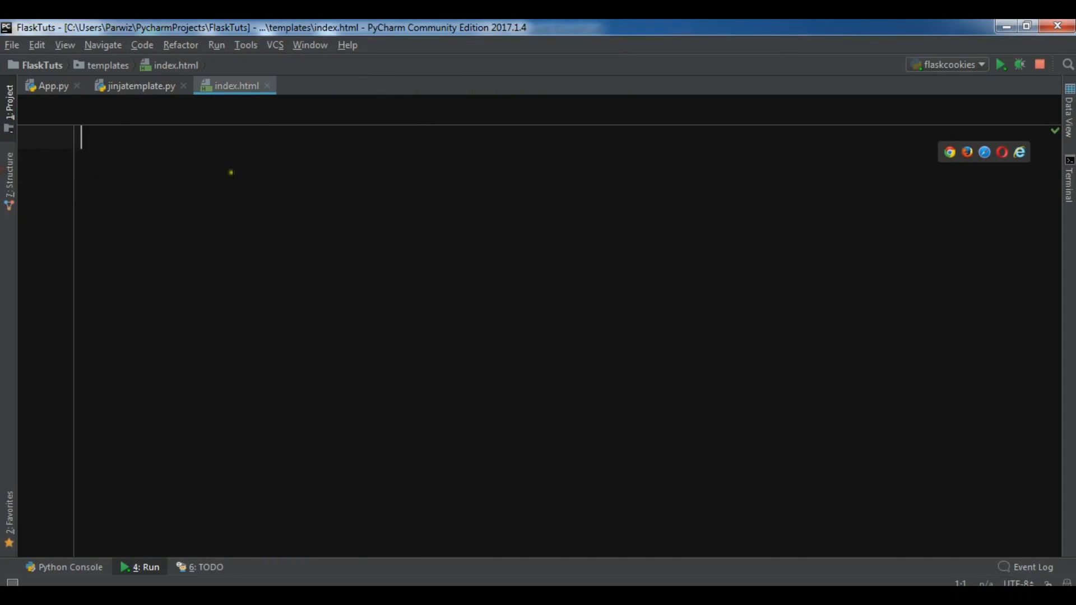
- Write the html skeleton in index.html with the title Home
{"action": "type", "text": "<html></html>"}
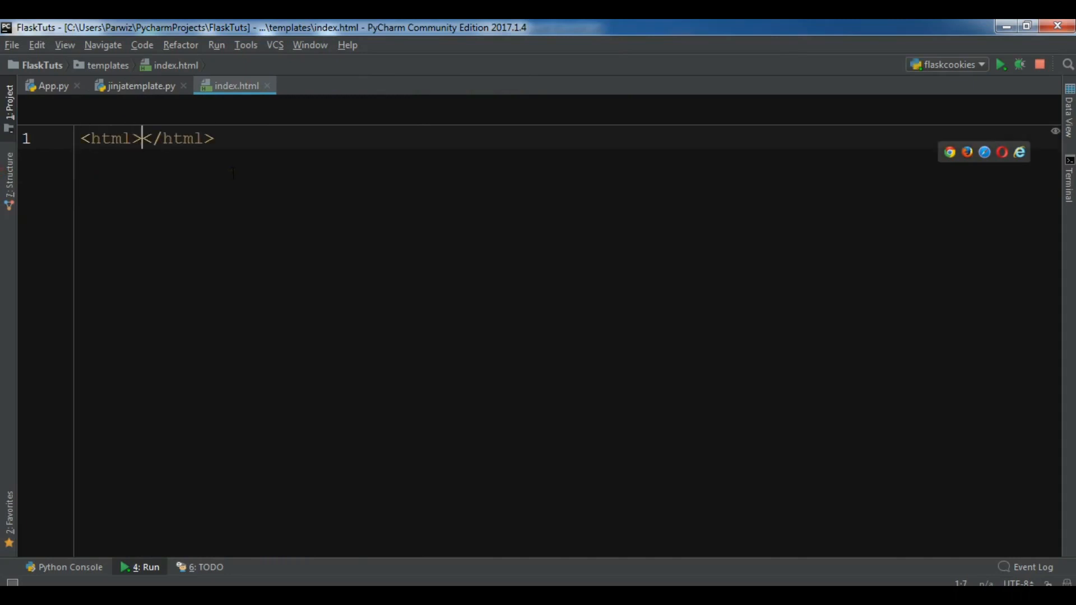
{"action": "key", "text": "enter"}
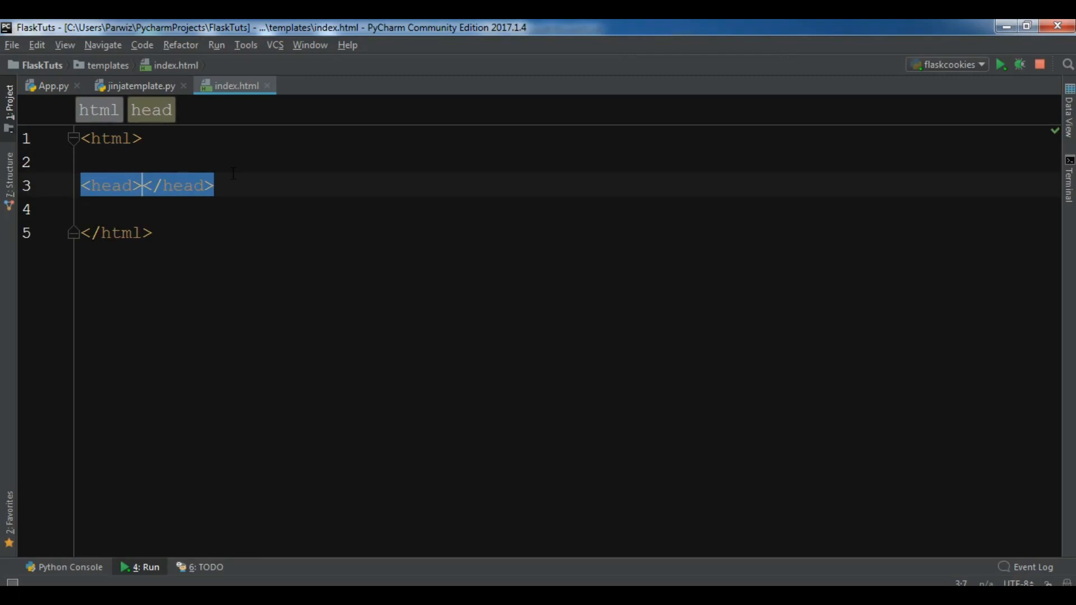
{"action": "type", "text": "Hom"}
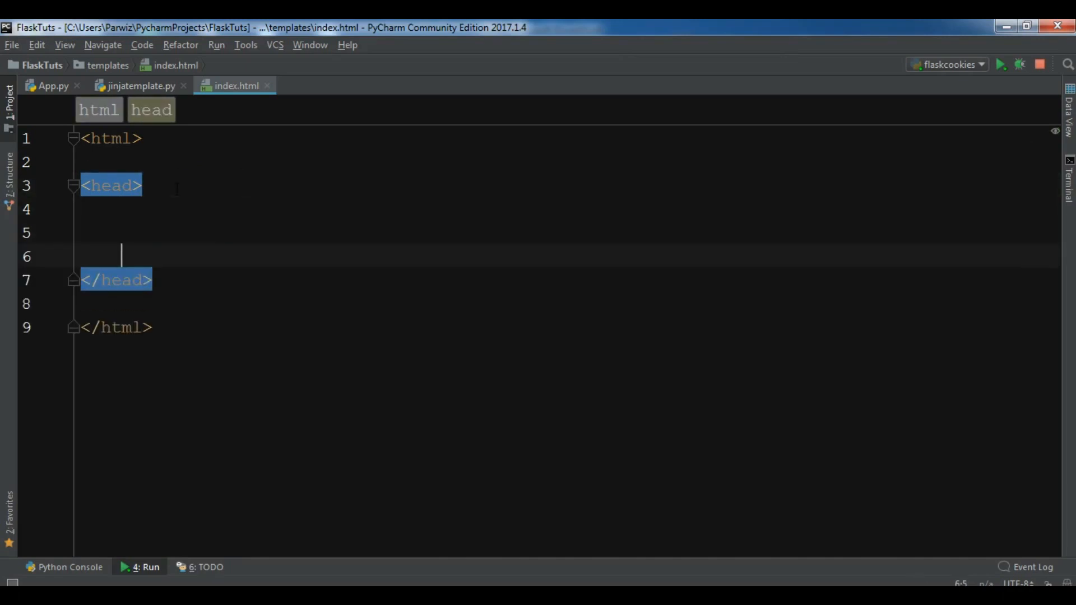
{"action": "type", "text": "<t"}
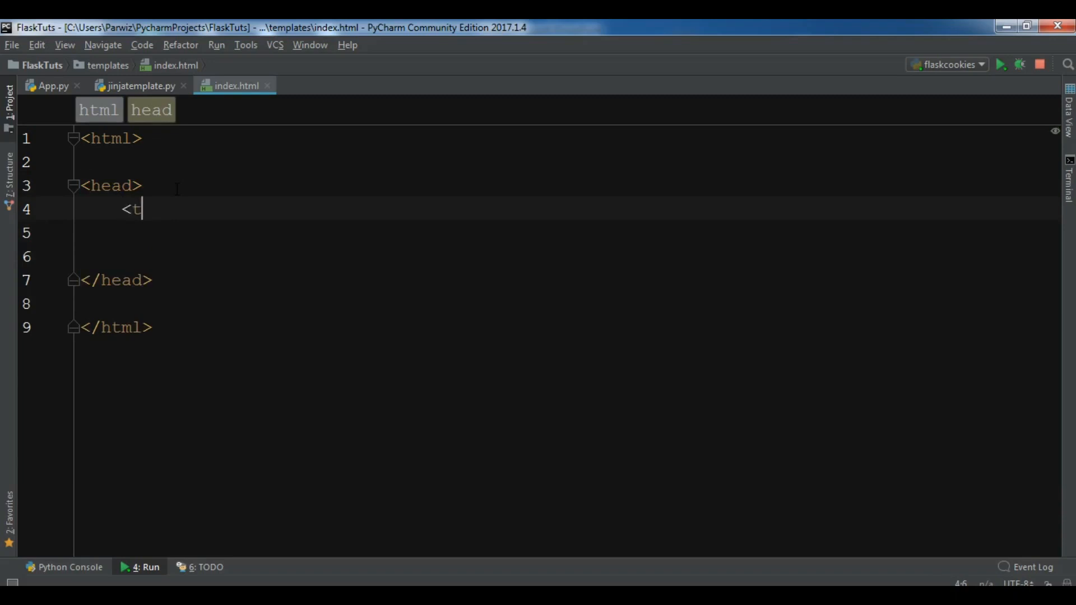
{"action": "type", "text": "itle></title>"}
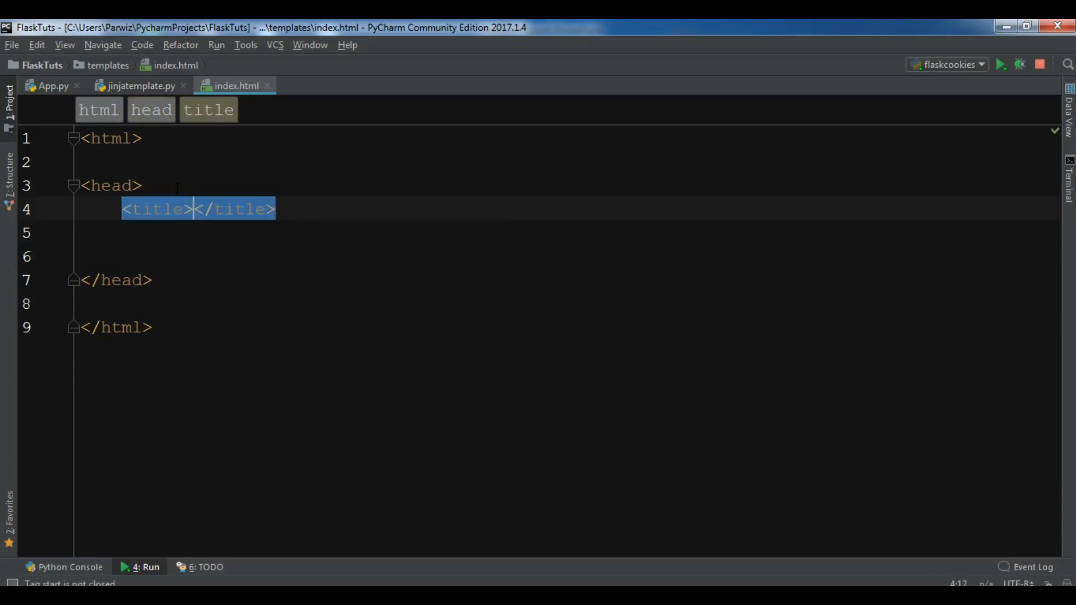
{"action": "type", "text": "Home"}
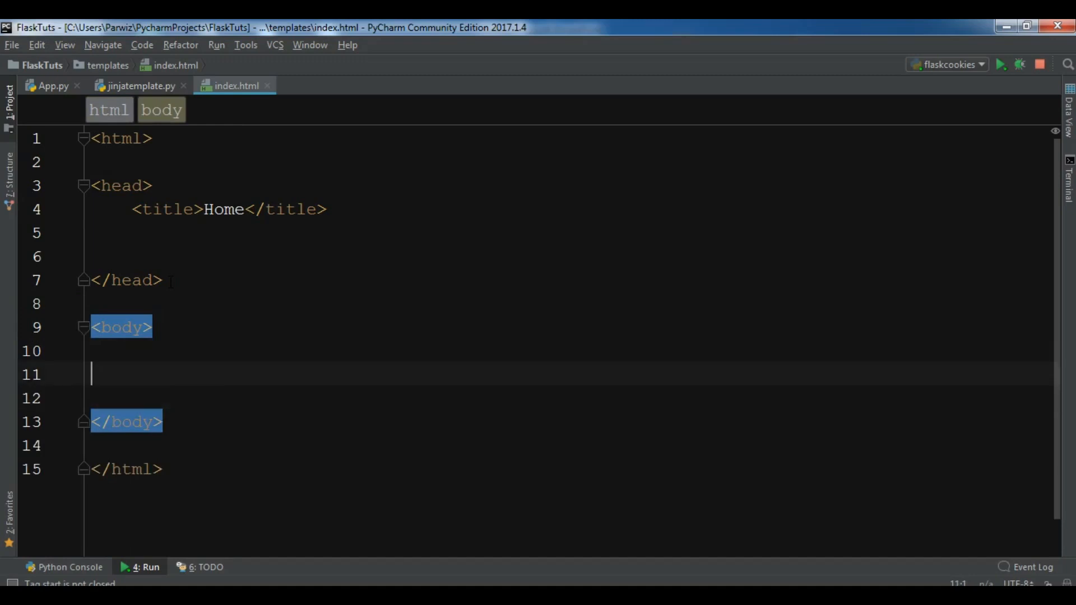
- Add an h1 heading 'Welcome To The Home Page' and return to jinjatemplate.py
{"action": "type", "text": "<h1"}
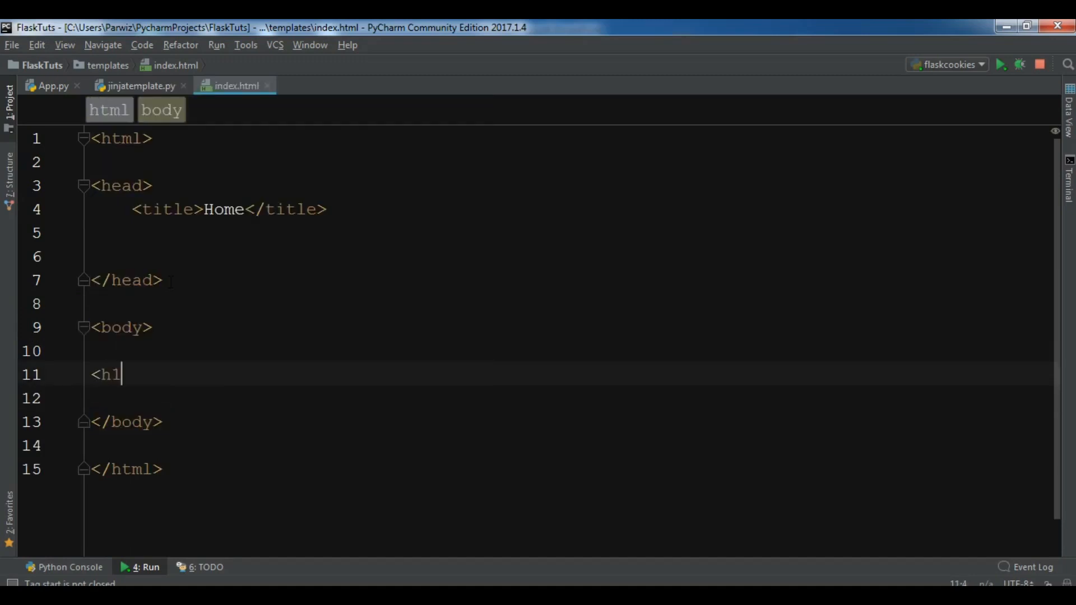
{"action": "type", "text": "></h1>"}
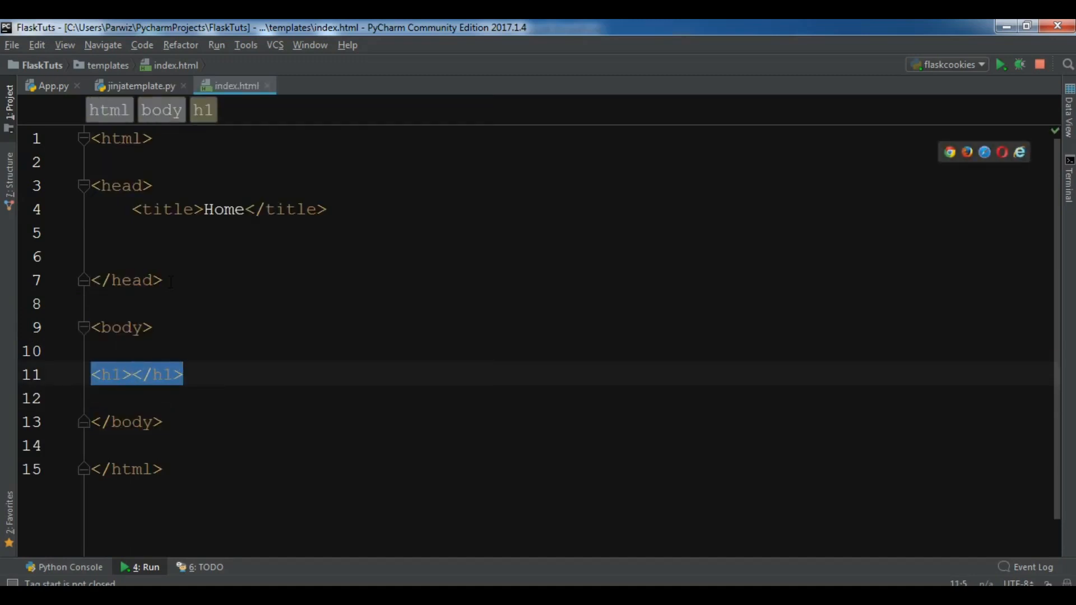
{"action": "type", "text": "Welcome To The Home Page"}
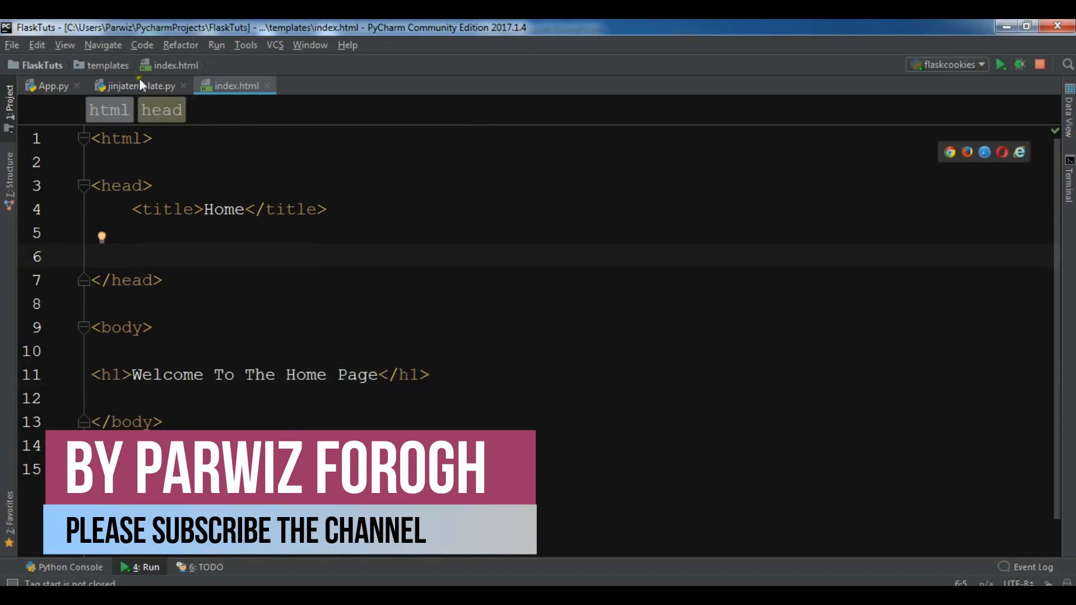
{"action": "left_click", "coordinate": [137, 86]}
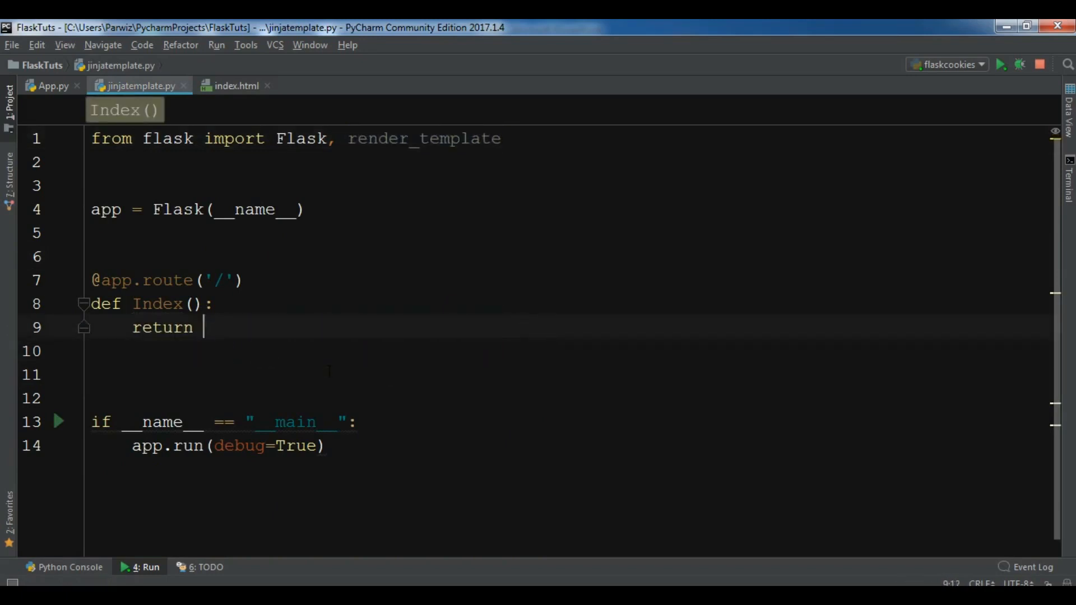
- Make Index return render_template('index.html') and run jinjatemplate
{"action": "type", "text": "render_template('"}
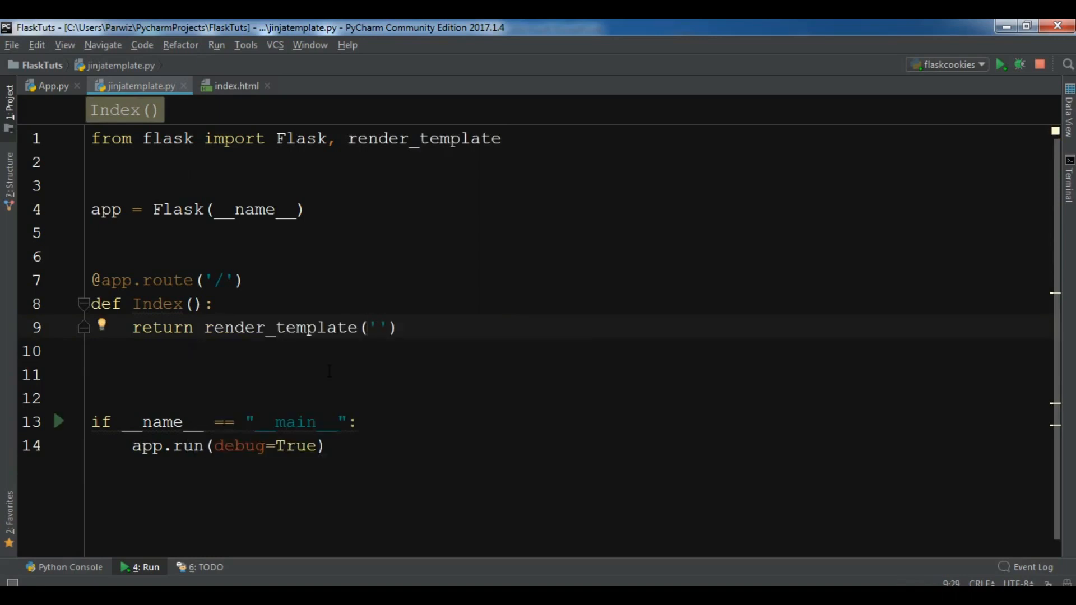
{"action": "type", "text": "index."}
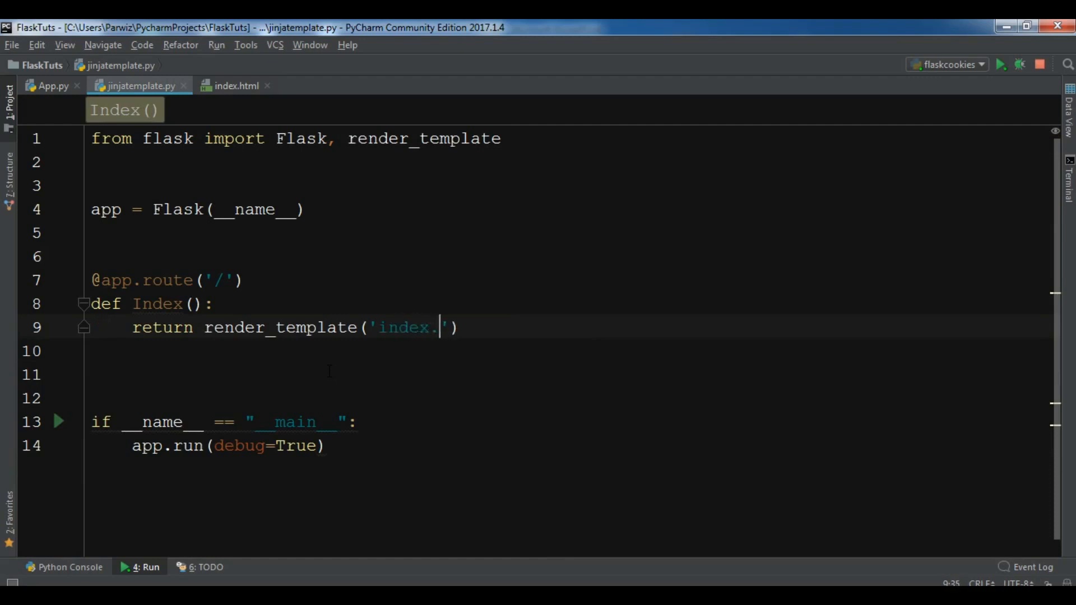
{"action": "type", "text": "html"}
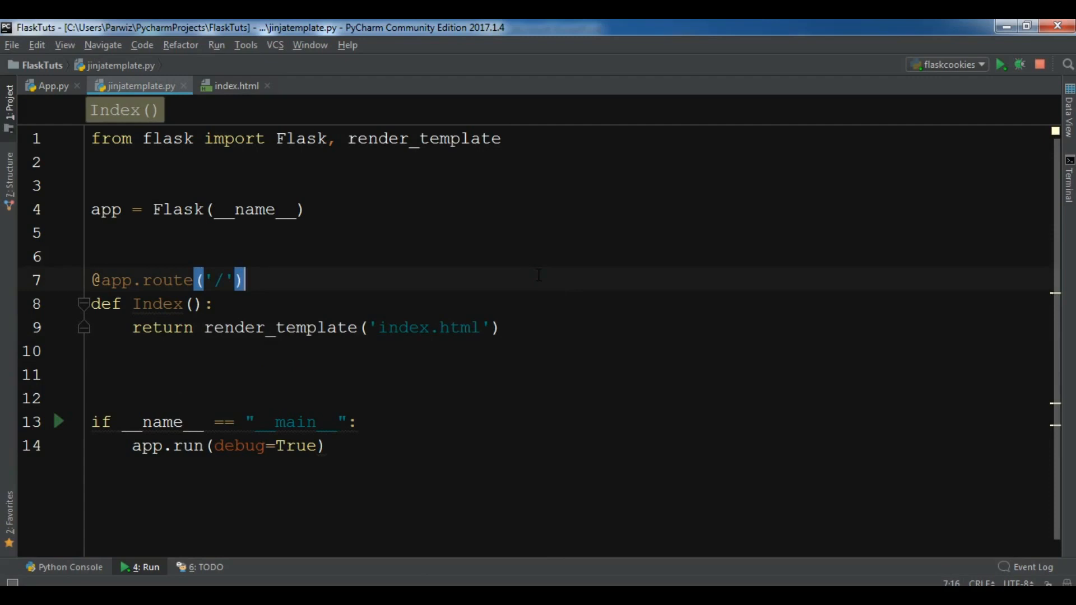
{"action": "right_click", "coordinate": [484, 210]}
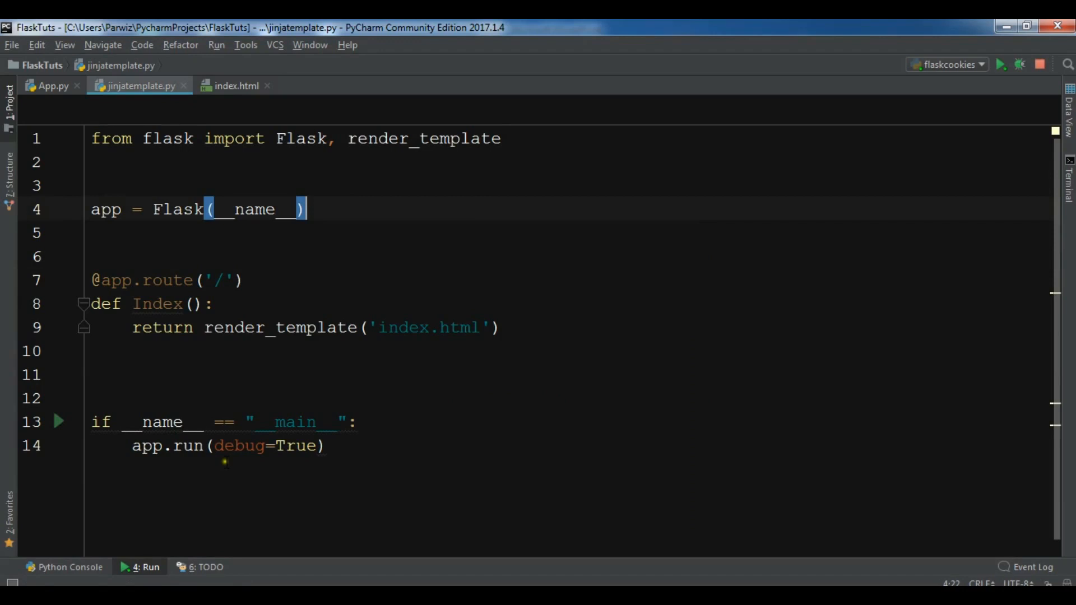
{"action": "left_click", "coordinate": [1000, 65]}
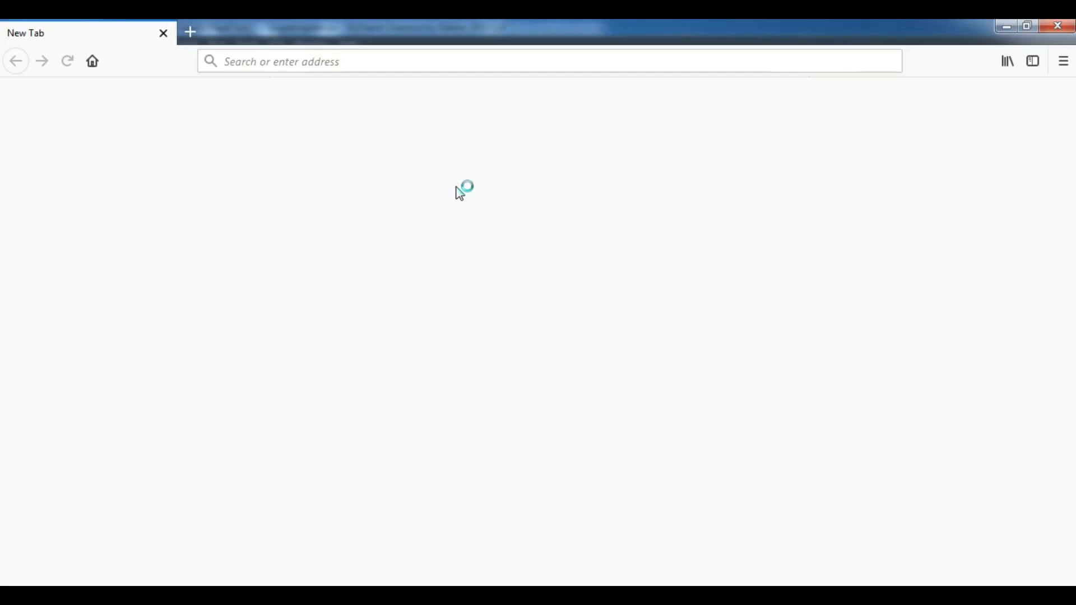
- Request 127.0.0.1:5000 in the Firefox address bar
{"action": "left_click", "coordinate": [480, 61]}
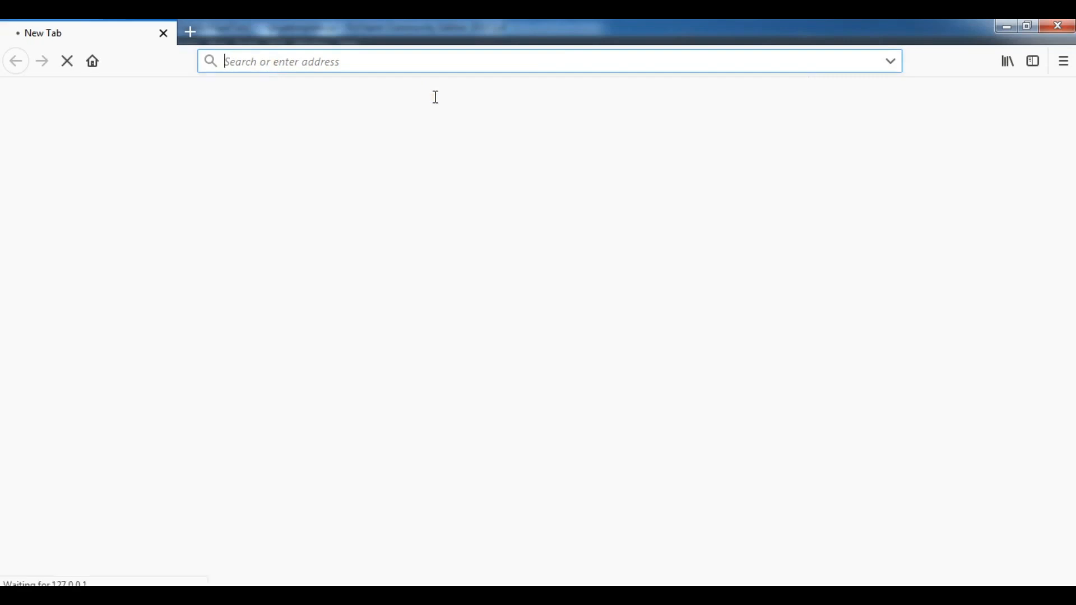
{"action": "type", "text": "127.0.0.1:5000"}
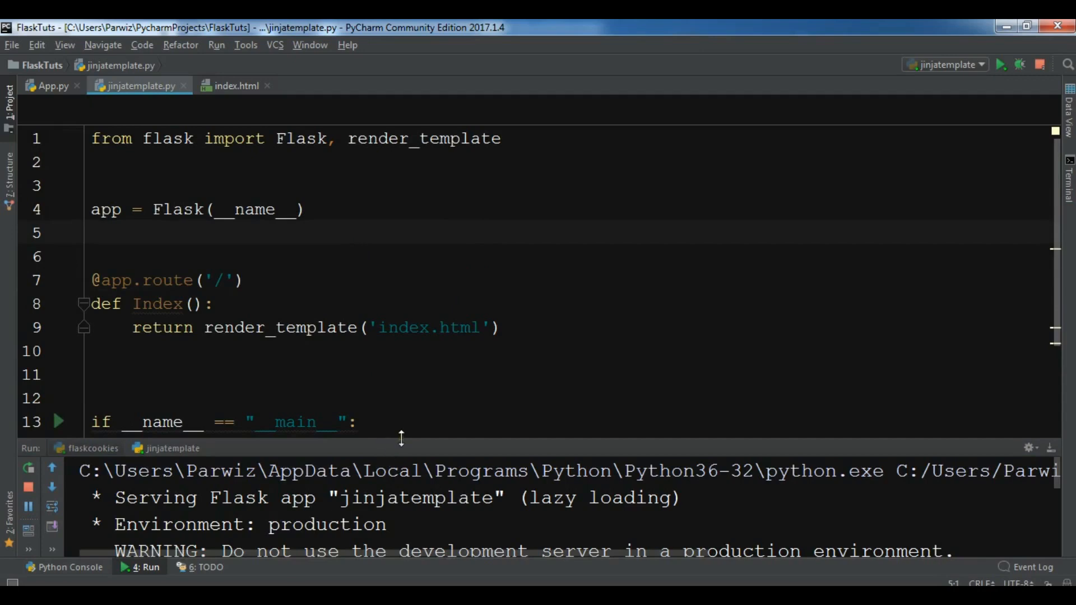
- View the running jinjatemplate server output in PyCharm
{"action": "left_click", "coordinate": [236, 85]}
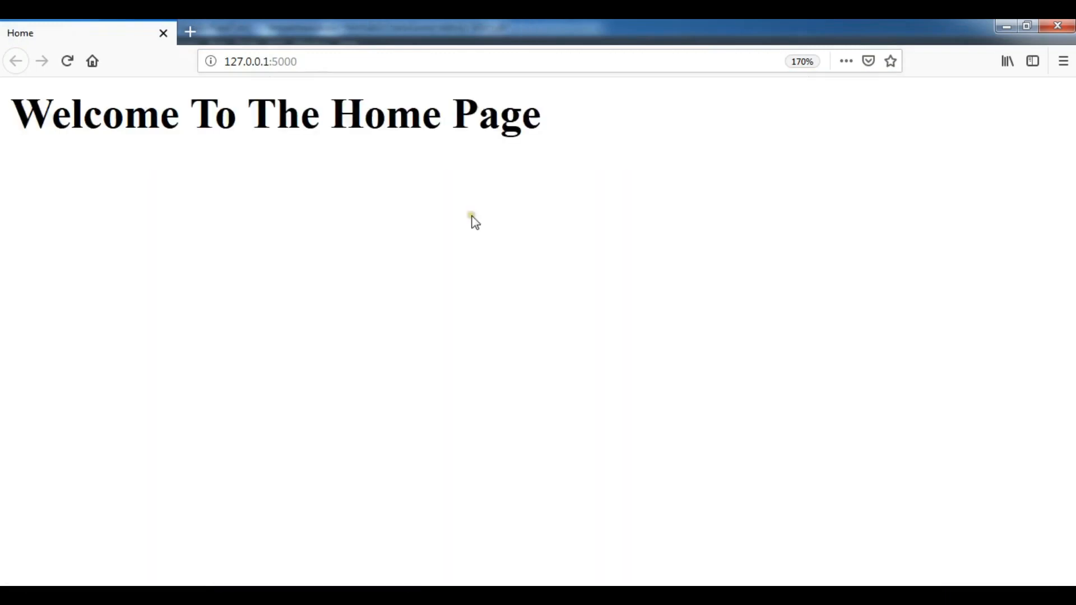
- View the rendered 'Welcome To The Home Page' heading at 127.0.0.1:5000
{"action": "double_click", "coordinate": [495, 115]}
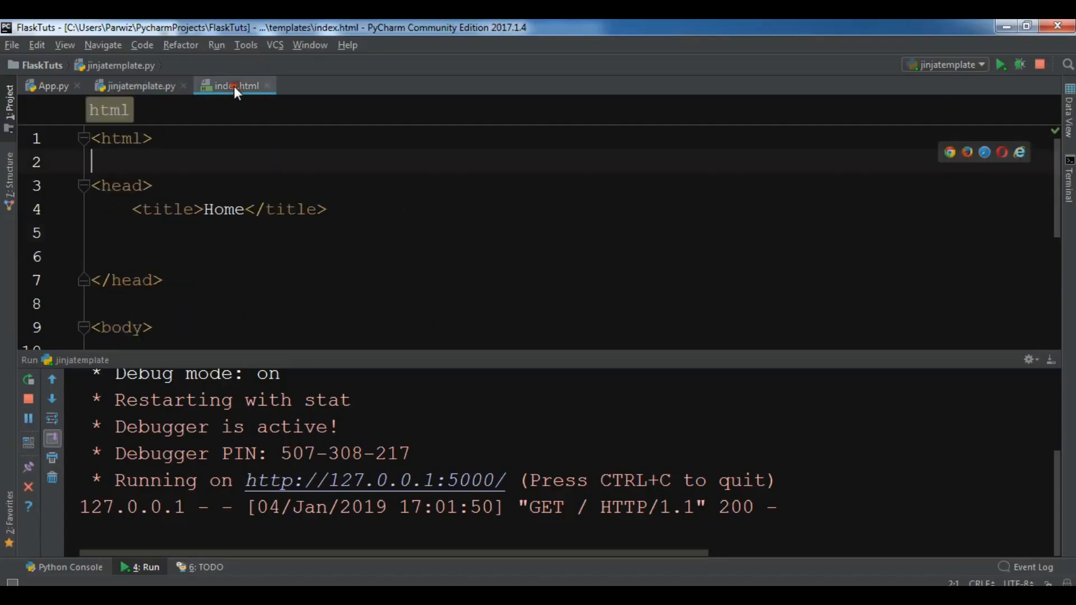
- Add a paragraph 'This is the home page for the website' below the h1 in index.html
{"action": "left_click", "coordinate": [238, 85]}
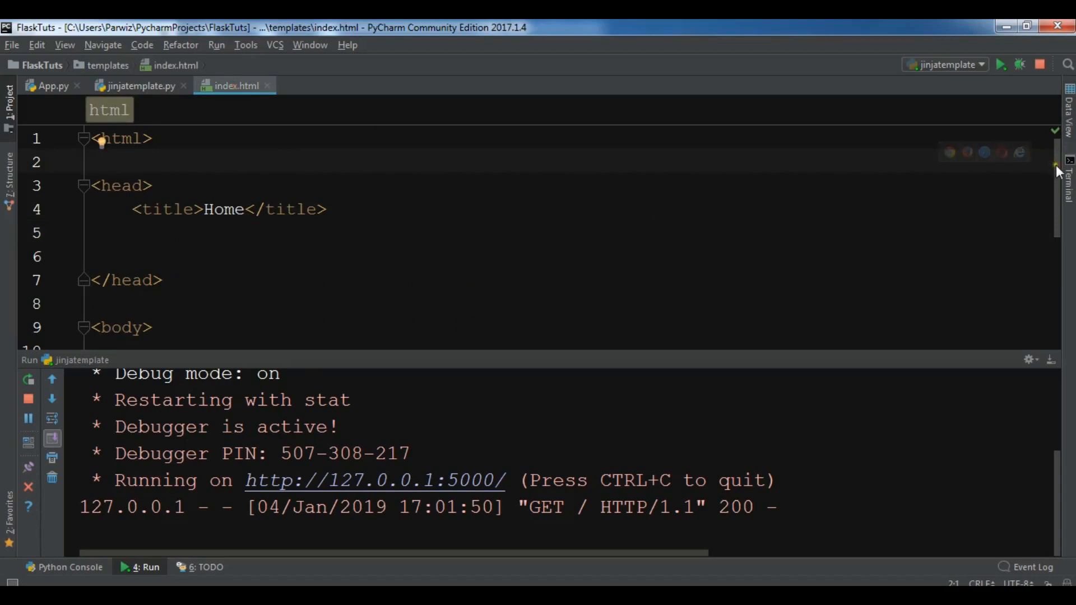
{"action": "scroll", "scroll_direction": "down", "scroll_amount": 3}
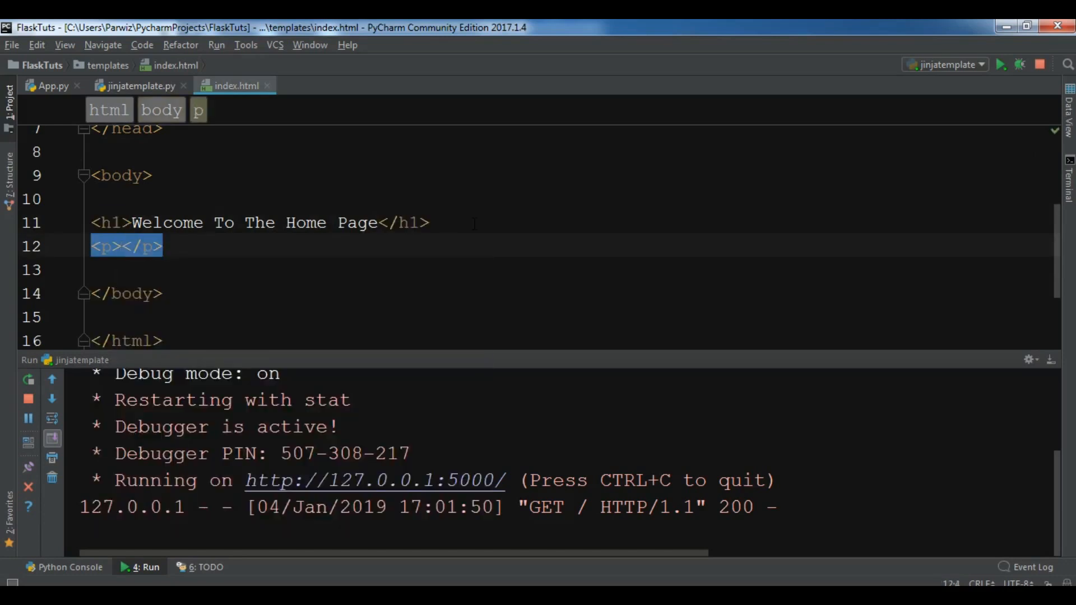
{"action": "type", "text": "This is"}
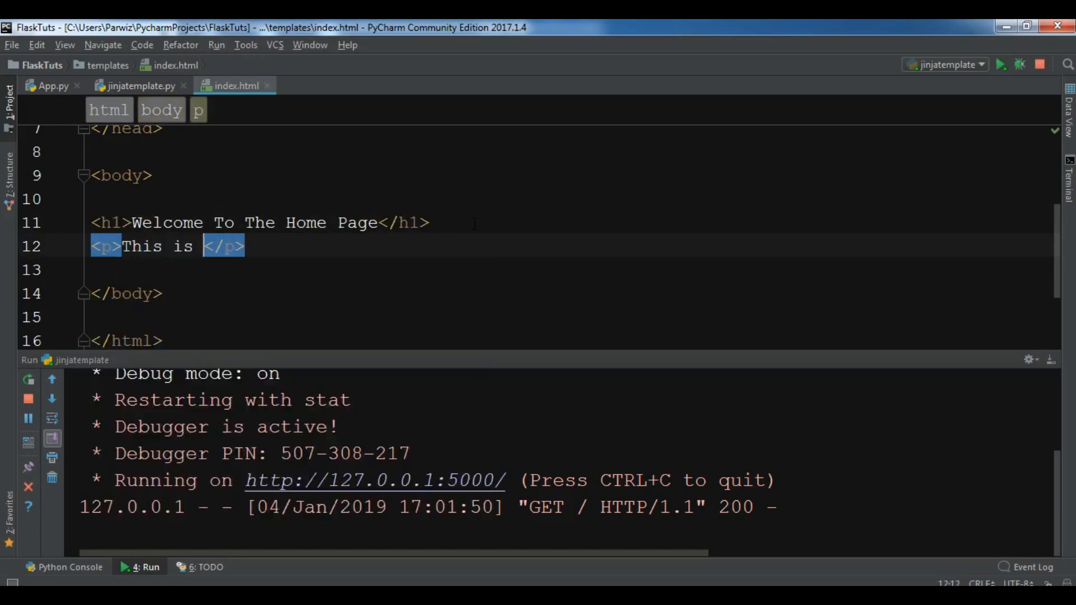
{"action": "type", "text": "the home page for"}
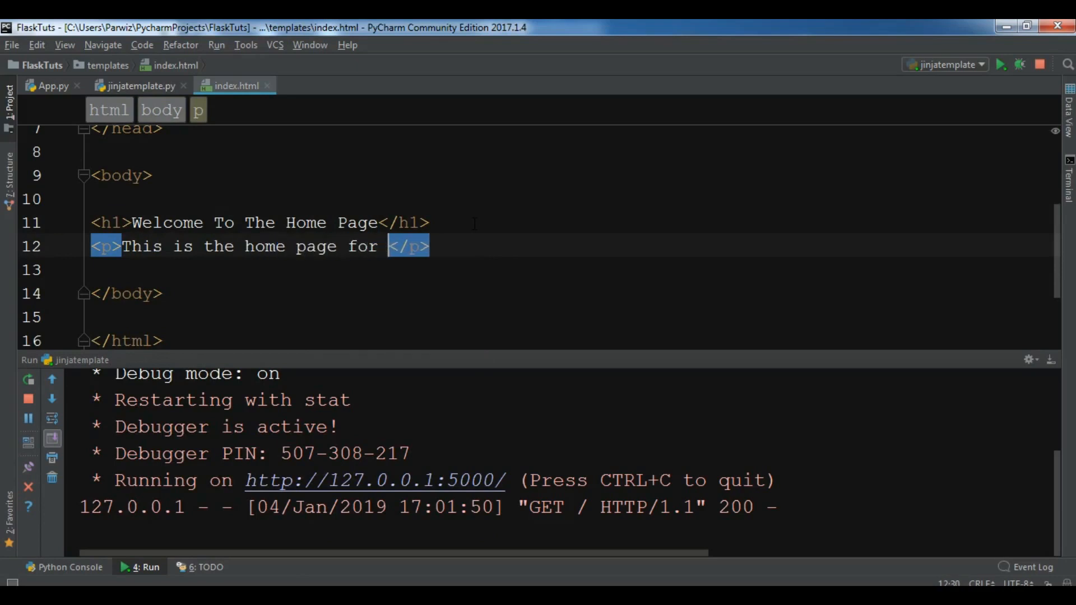
{"action": "type", "text": "the website"}
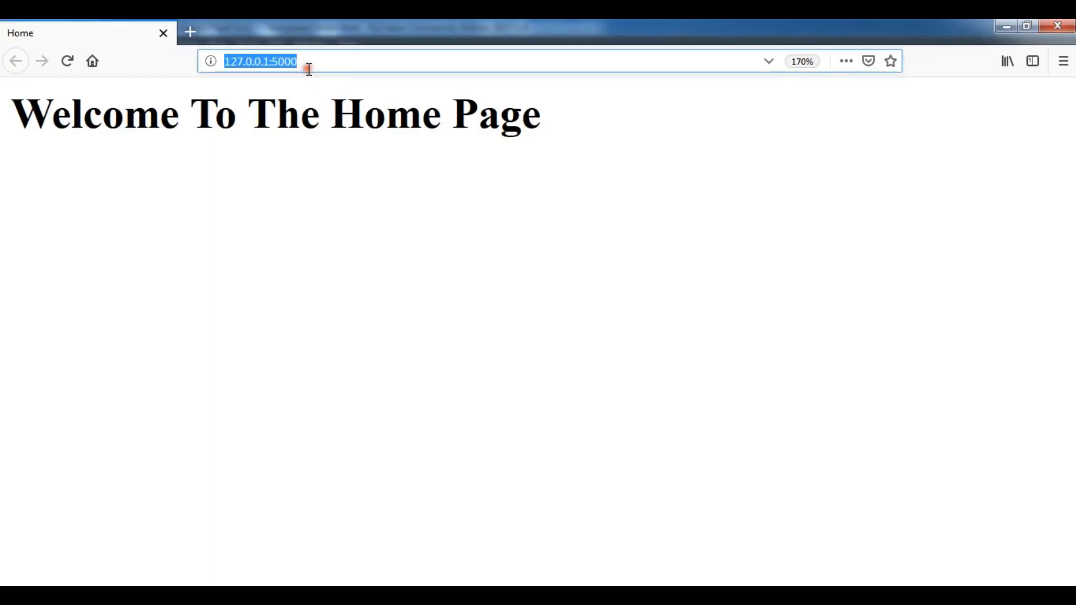
- Highlight the new paragraph text on the reloaded home page
{"action": "left_click_drag", "start_coordinate": [145, 179], "coordinate": [335, 180]}
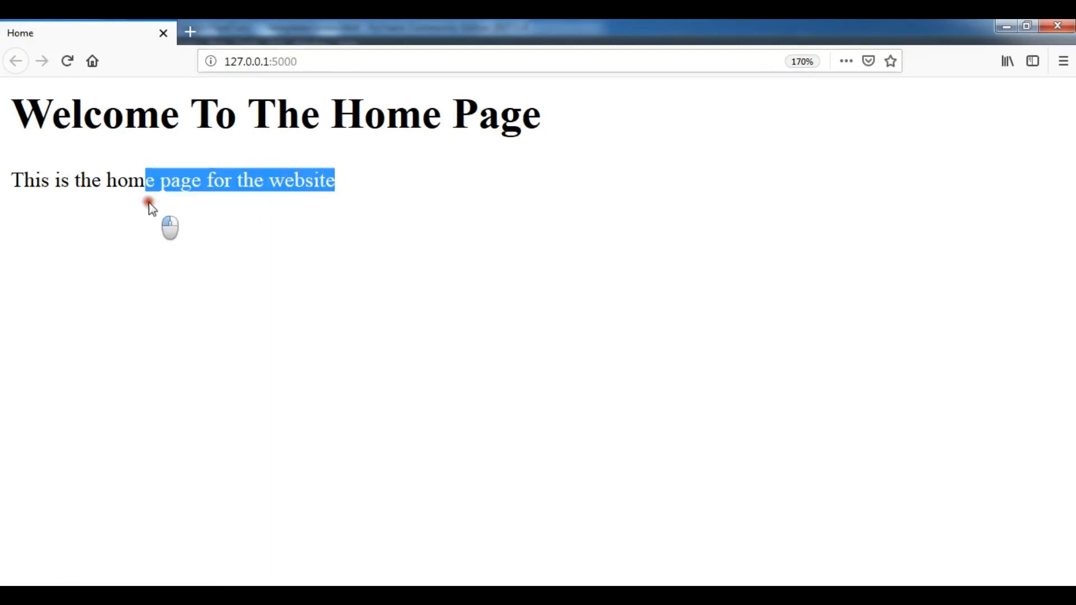
{"action": "mouse_move", "coordinate": [445, 374]}
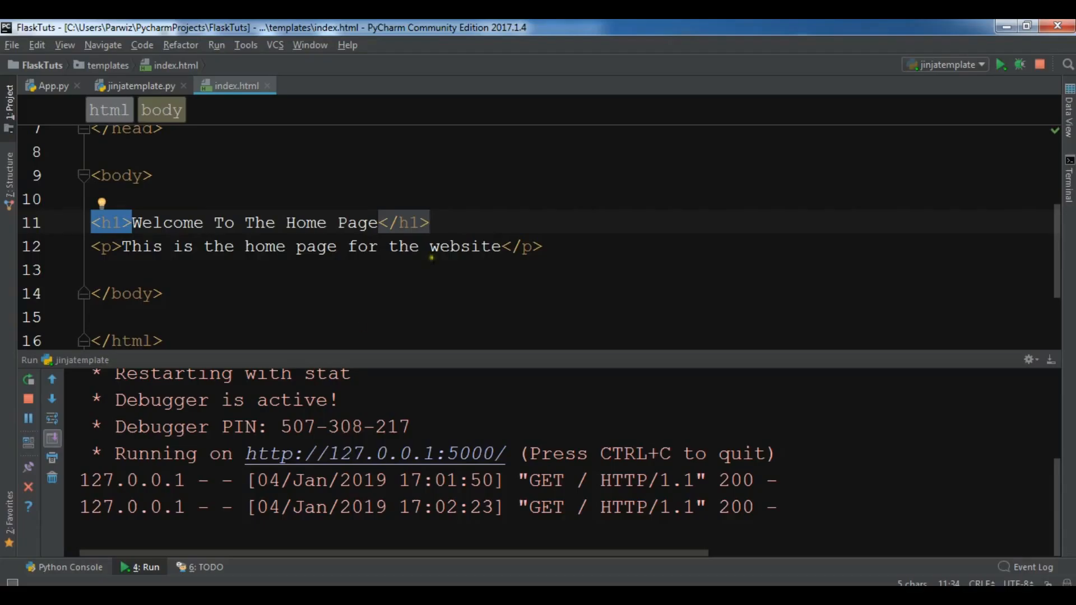
- Add a '/news' route decorator and a News function in jinjatemplate.py
{"action": "left_click", "coordinate": [136, 86]}
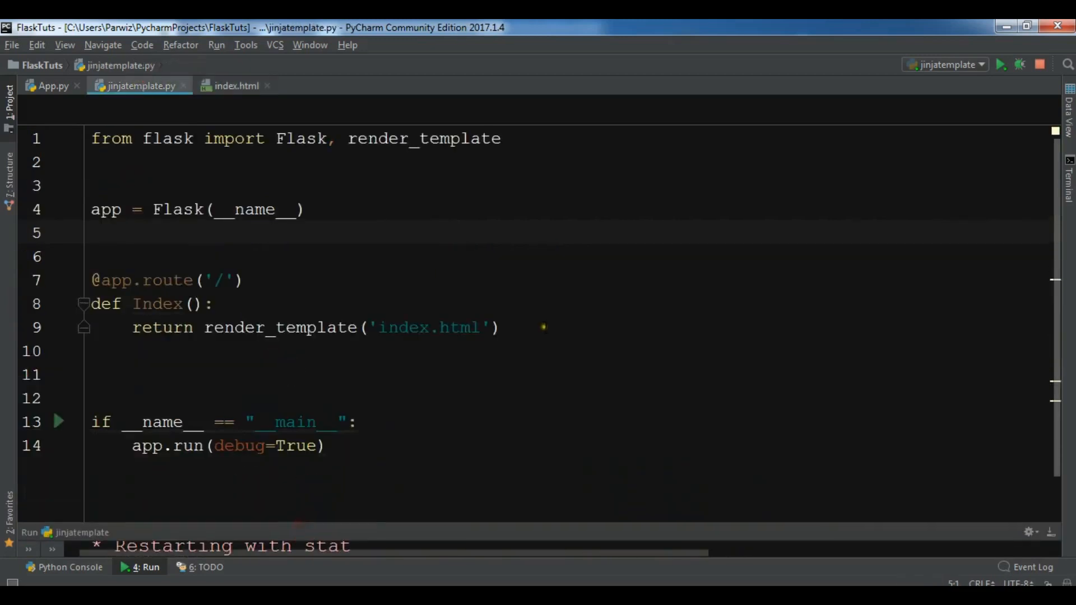
{"action": "key", "text": "enter"}
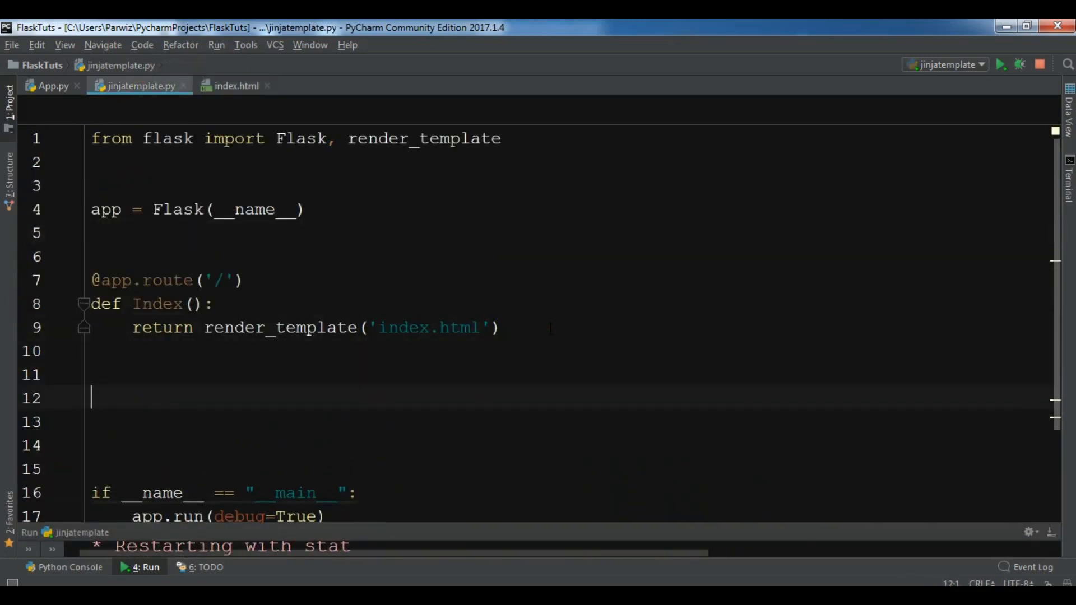
{"action": "type", "text": "def News():"}
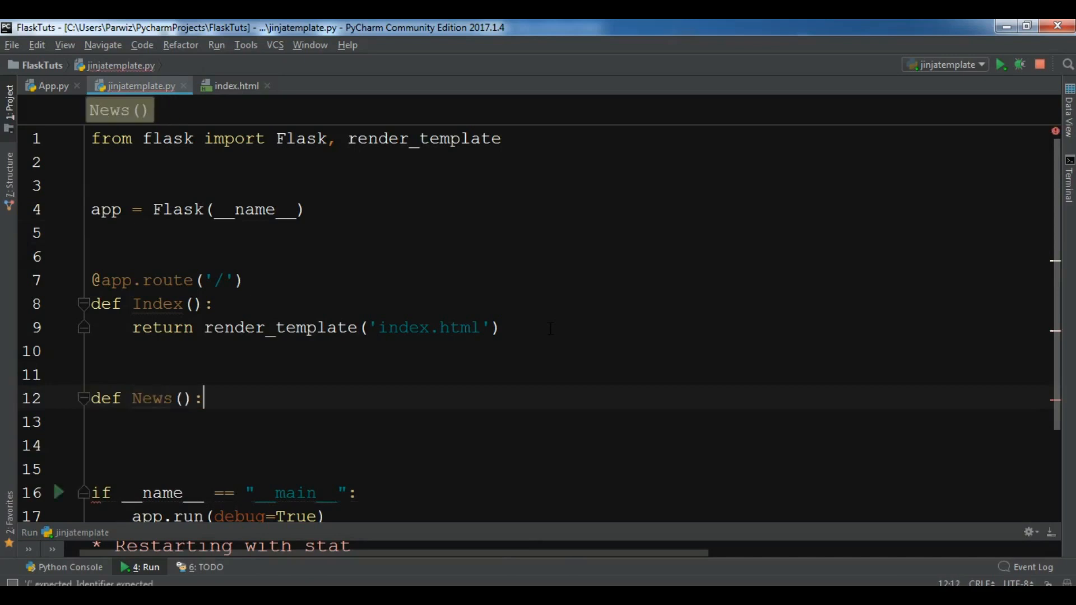
{"action": "key", "text": "Enter"}
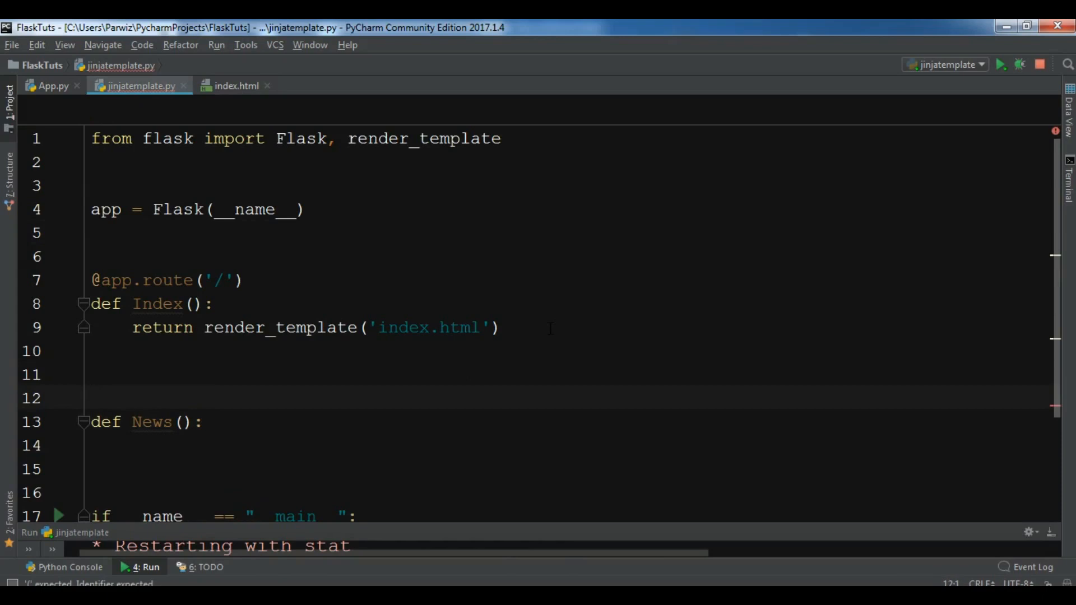
{"action": "type", "text": "@app.route('/"}
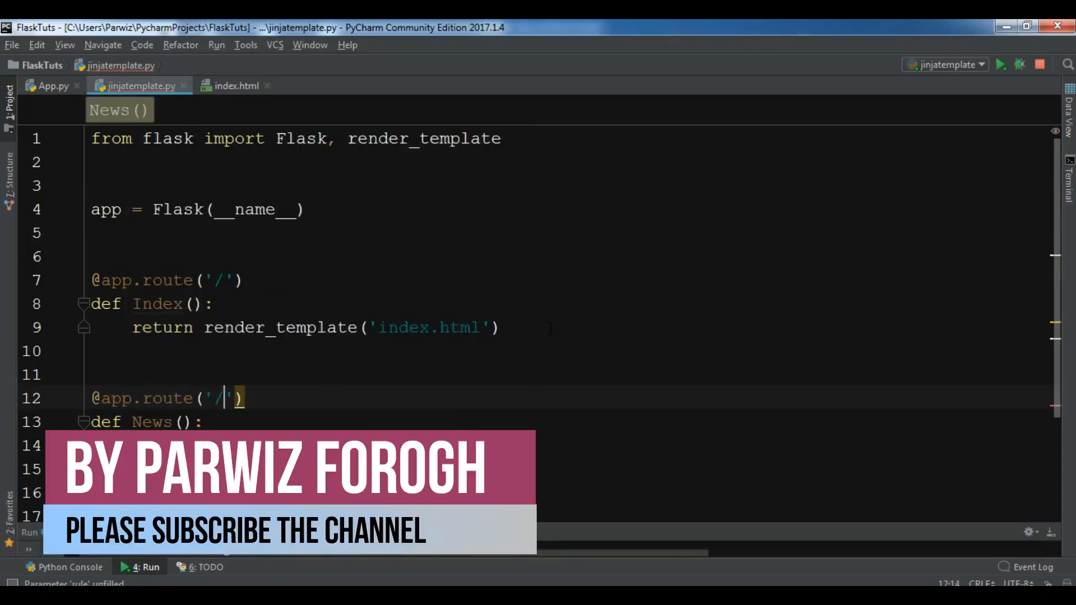
{"action": "type", "text": "news"}
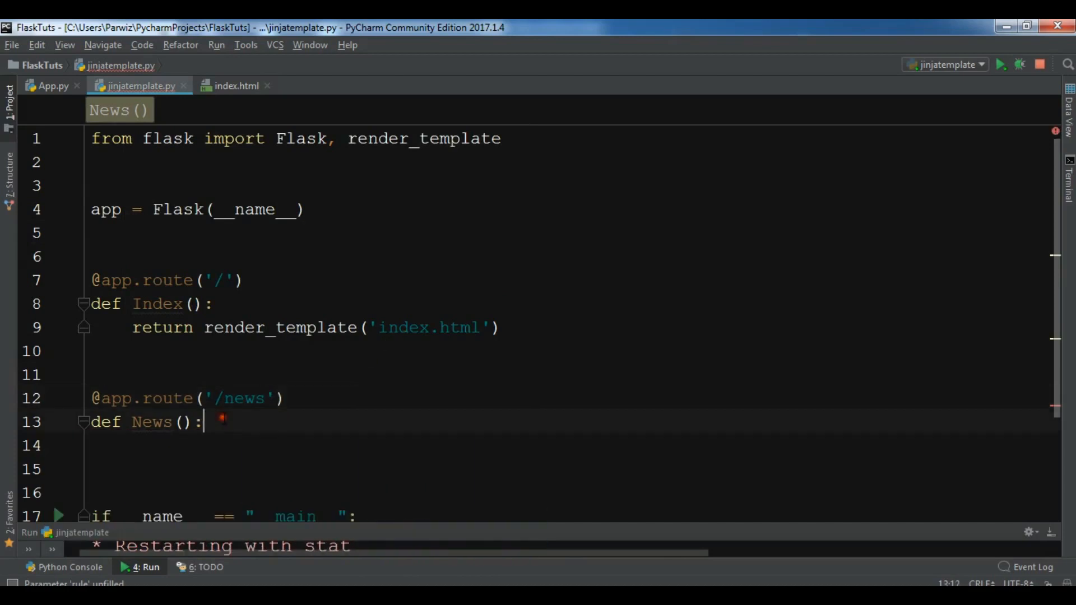
- Make News return render_template('newsheadline.html')
{"action": "type", "text": "return render_template("}
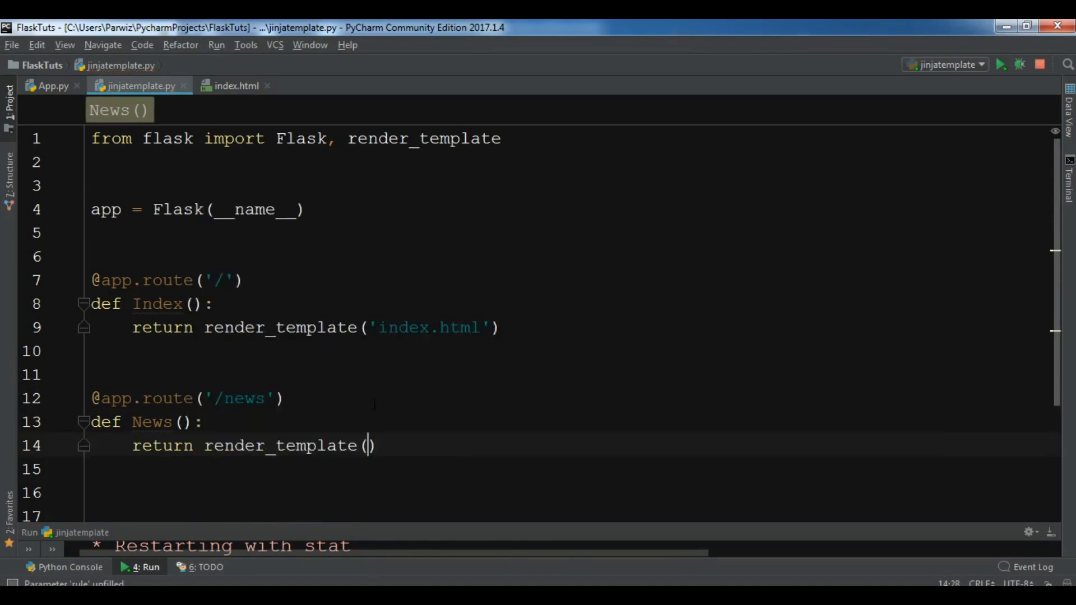
{"action": "type", "text": "''"}
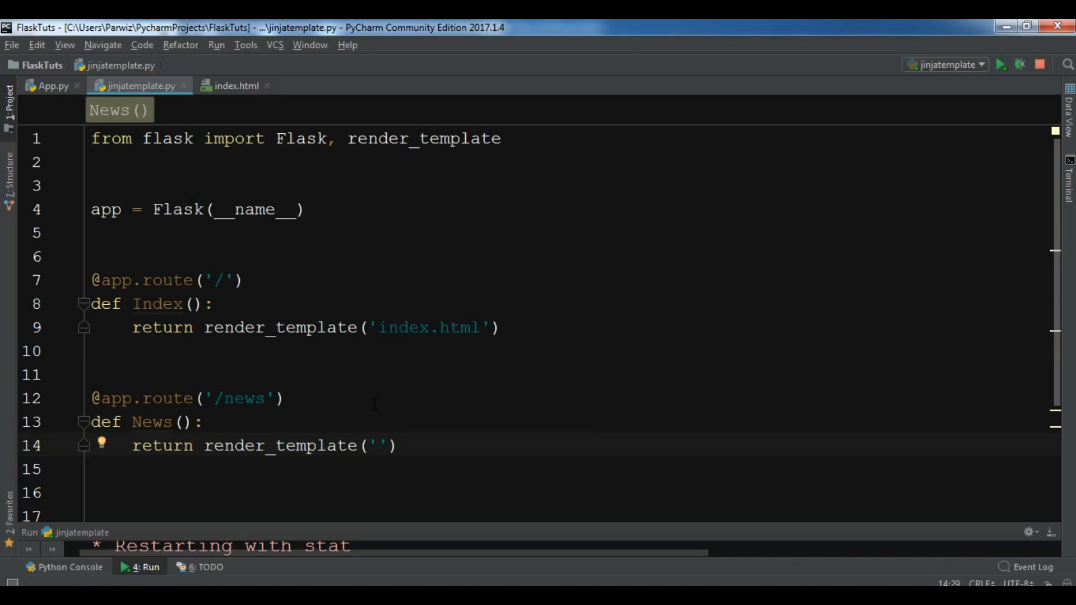
{"action": "type", "text": "newshead"}
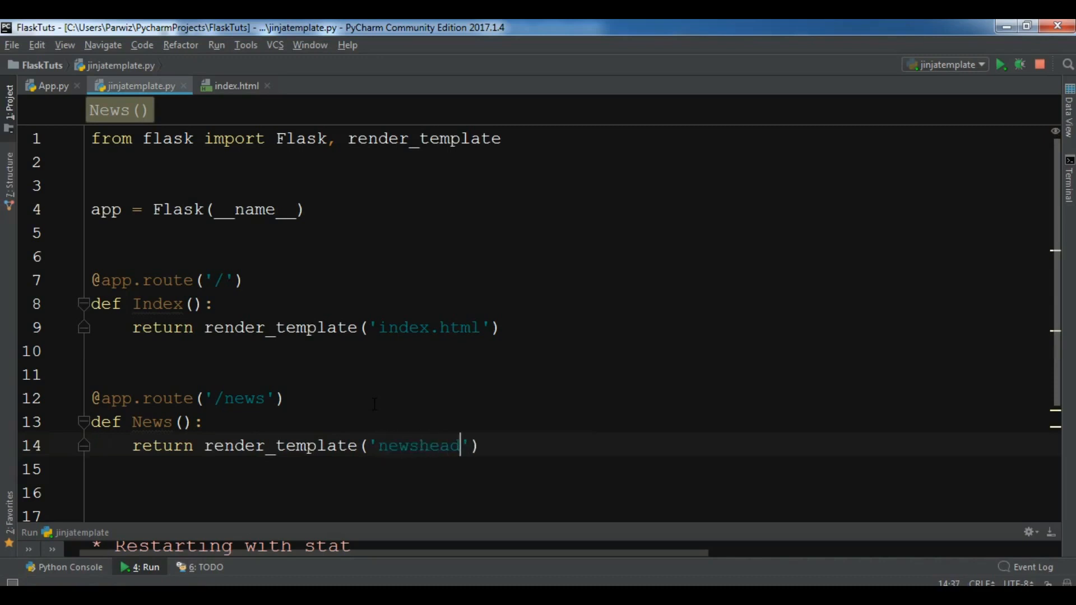
{"action": "type", "text": "line.html"}
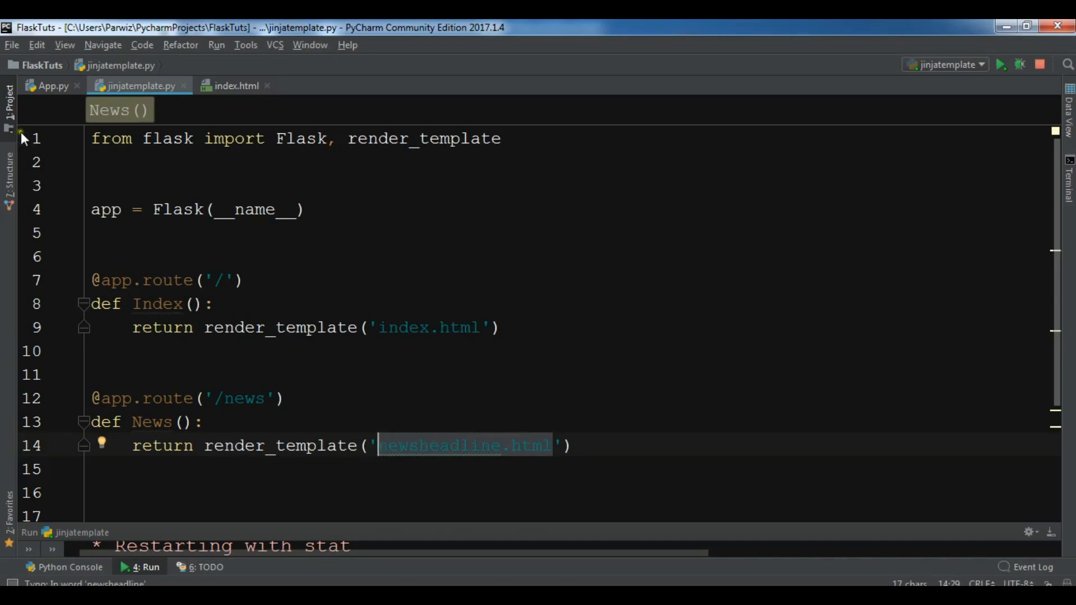
- Create a new HTML file named newsheadline.html inside the templates folder
{"action": "left_click", "coordinate": [9, 96]}
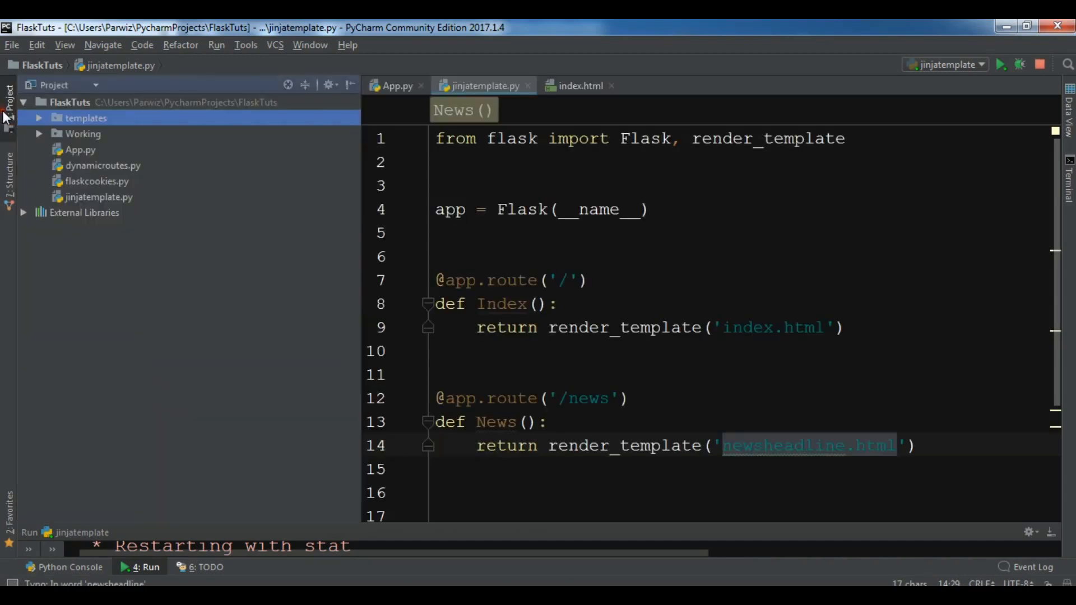
{"action": "right_click", "coordinate": [86, 118]}
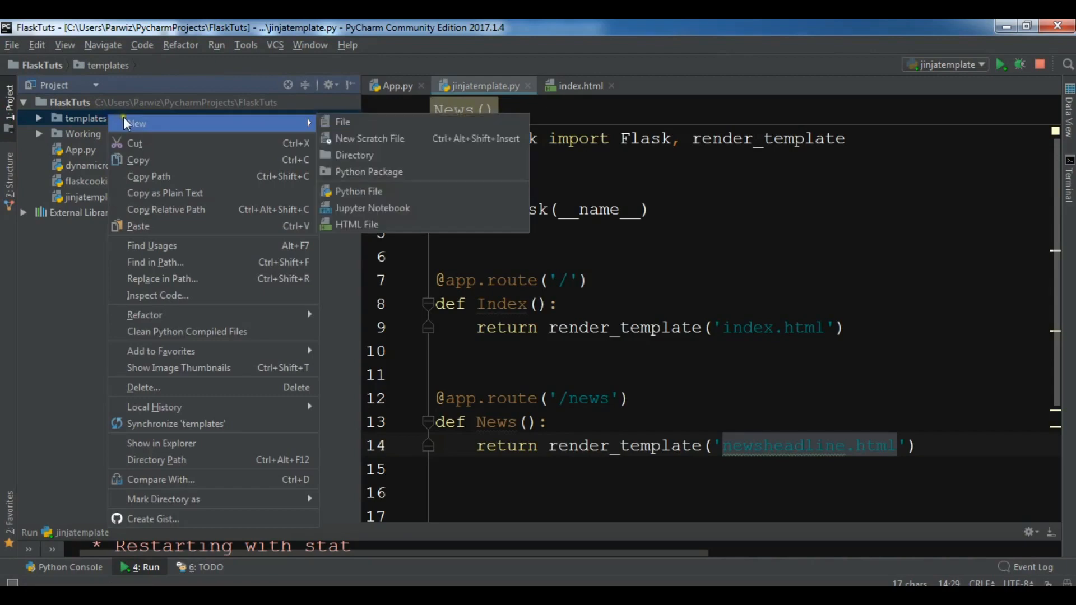
{"action": "left_click", "coordinate": [343, 121]}
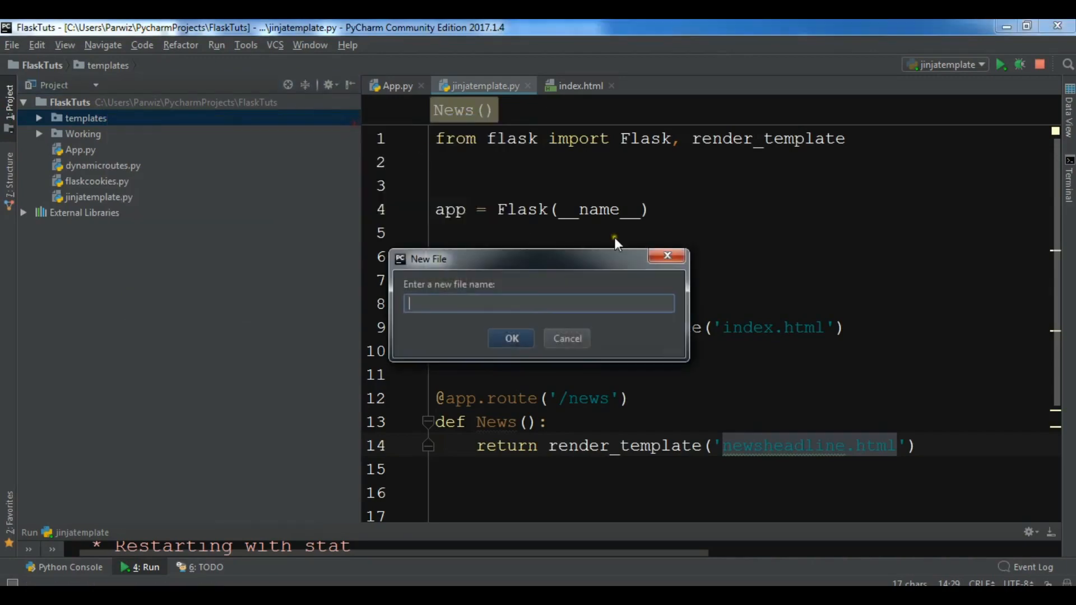
{"action": "type", "text": "newsheadline.html"}
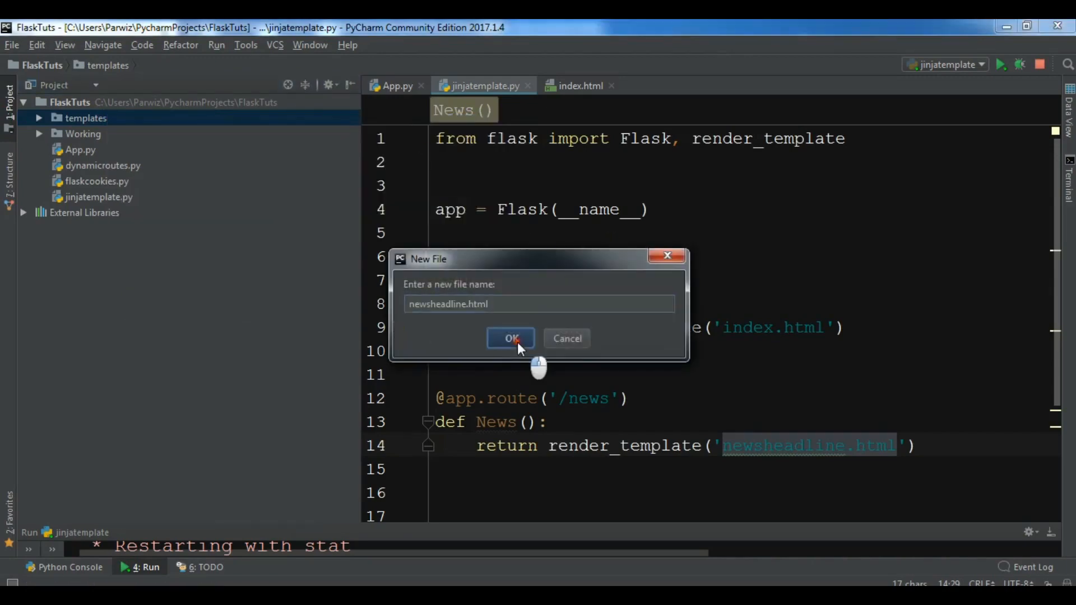
{"action": "left_click", "coordinate": [510, 338]}
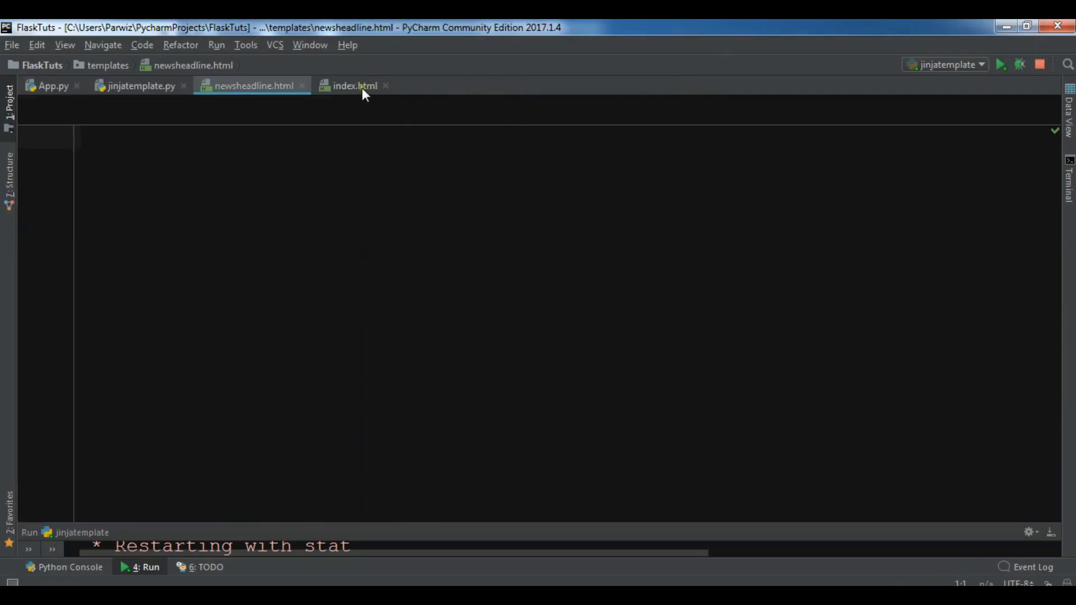
- Copy index.html's markup into newsheadline.html and retitle it 'News Headline'
{"action": "left_click", "coordinate": [354, 85]}
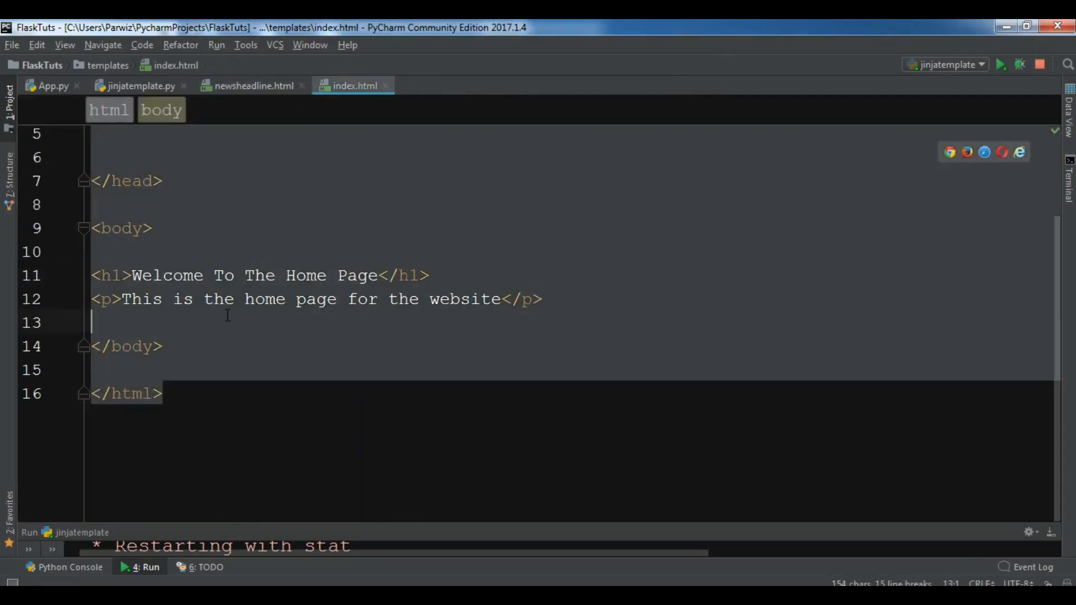
{"action": "left_click", "coordinate": [252, 85]}
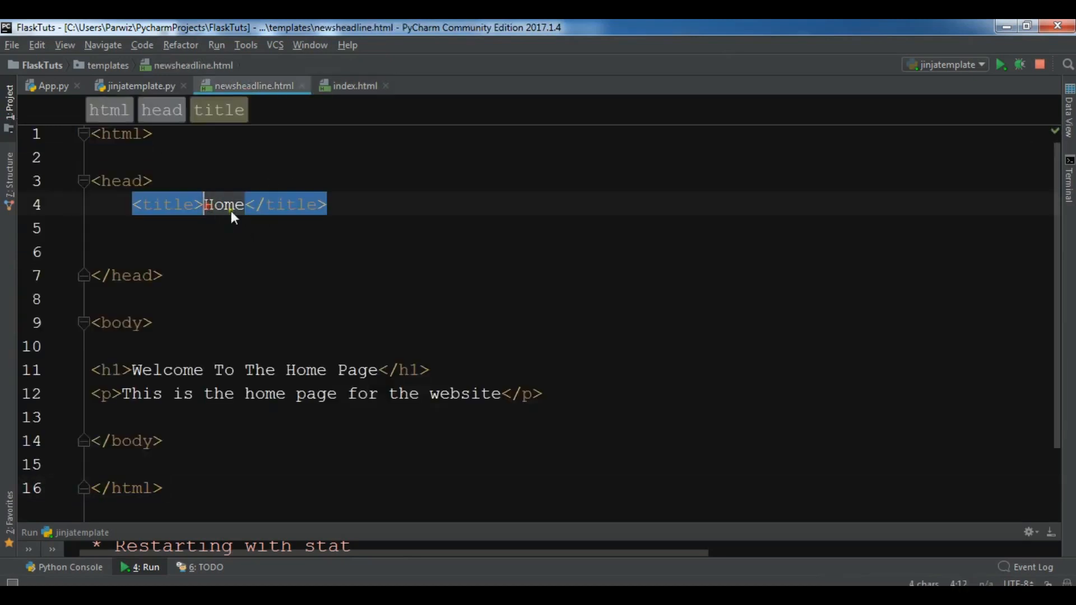
{"action": "type", "text": "News H"}
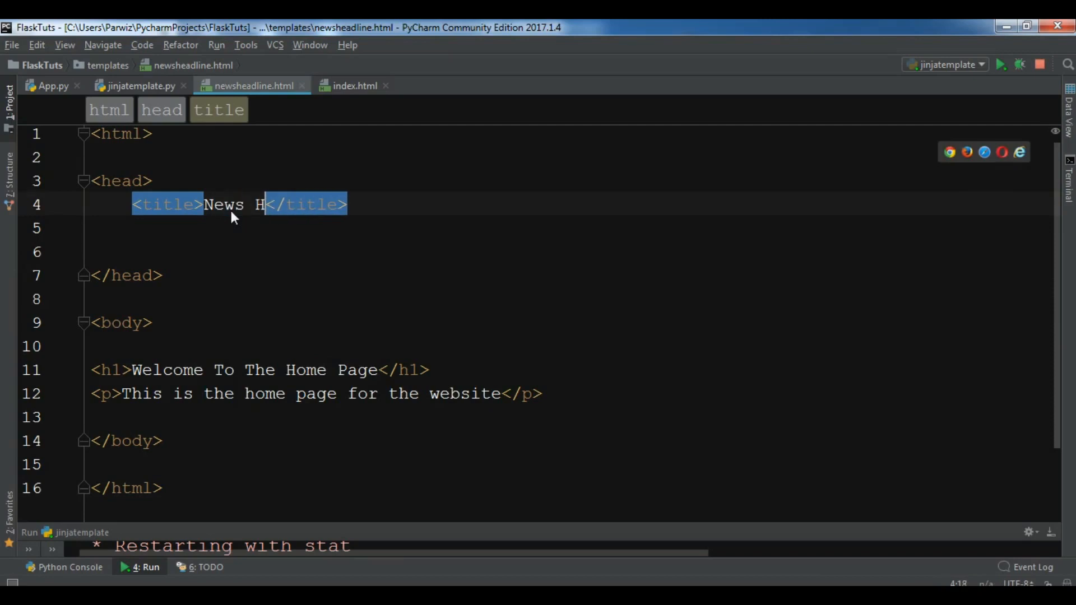
{"action": "type", "text": "eadline"}
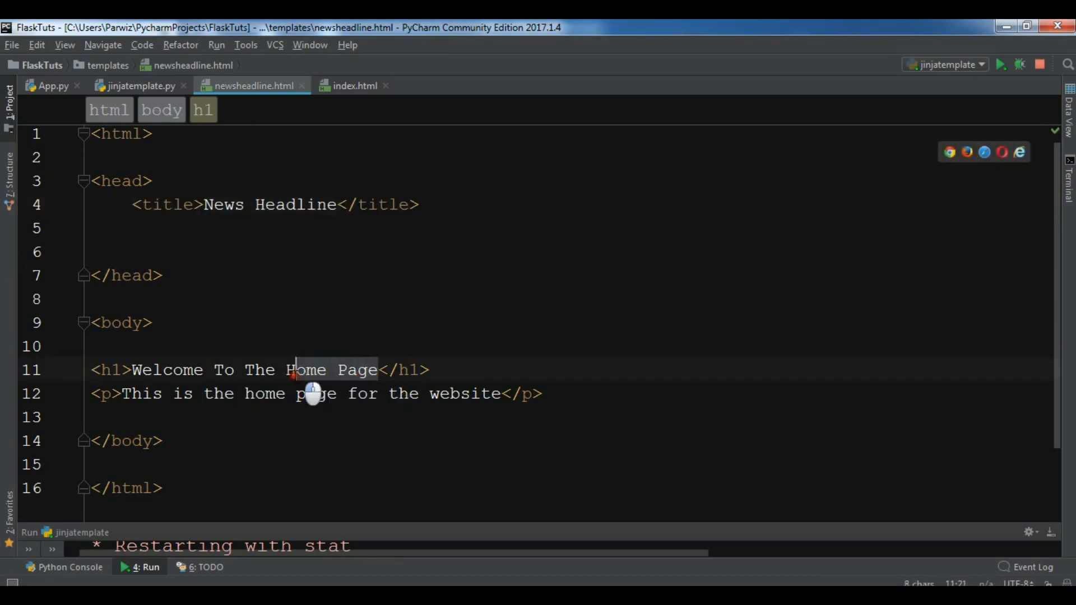
{"action": "type", "text": "News"}
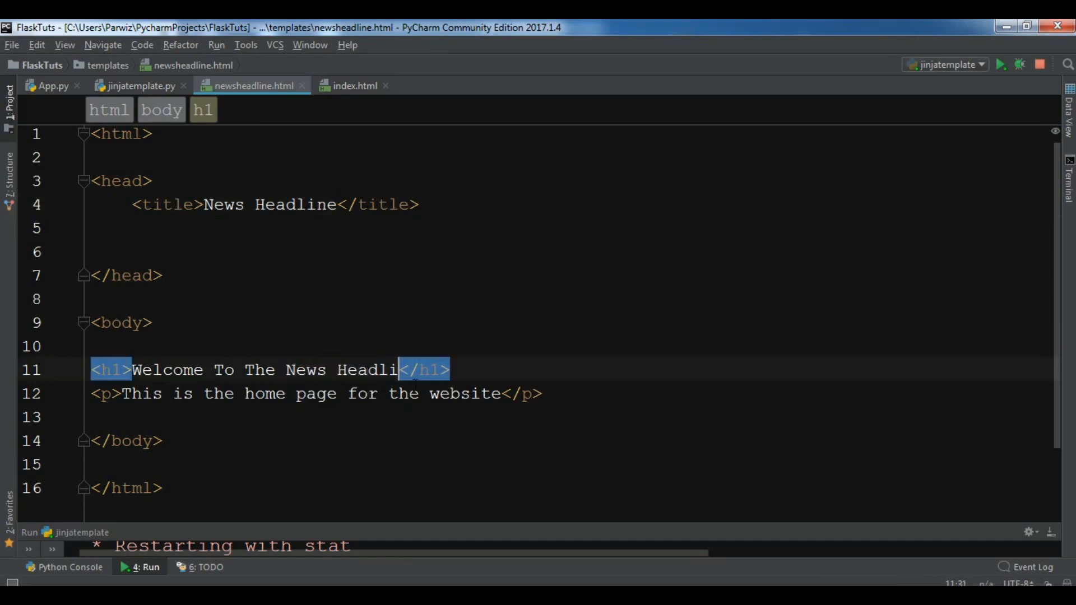
- Reword the heading to 'Welcome To The News Headline' and paragraph to 'This is news headline'
{"action": "type", "text": "ne"}
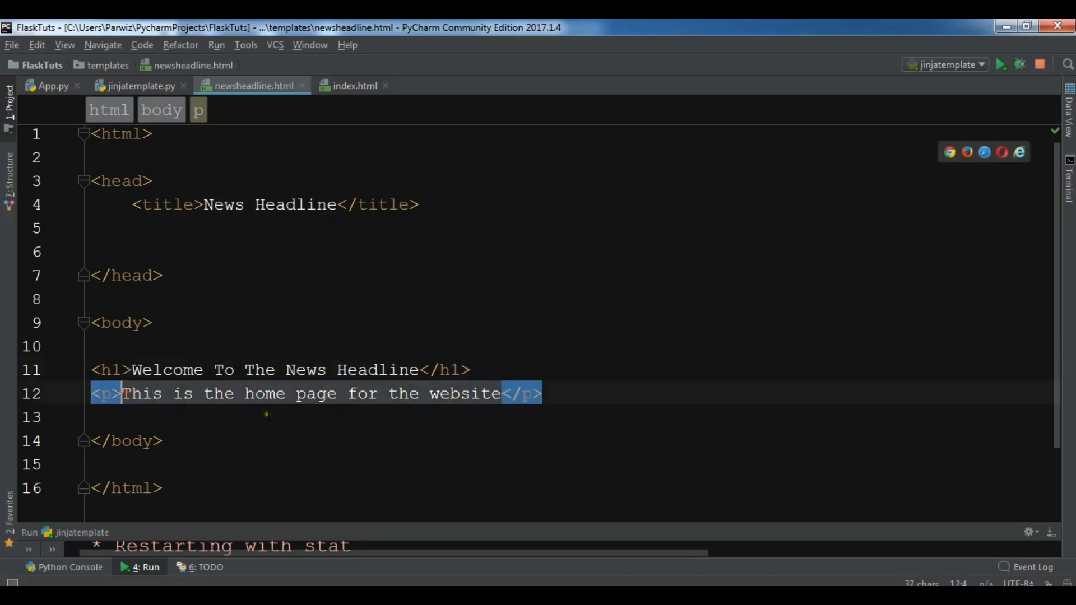
{"action": "key", "text": "Delete"}
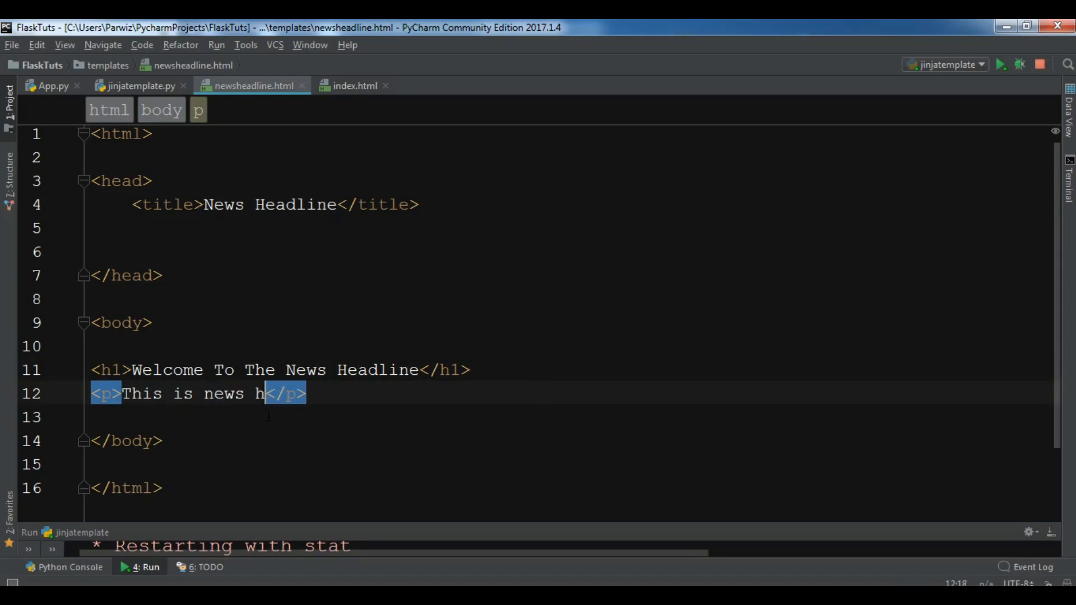
{"action": "type", "text": "eadline"}
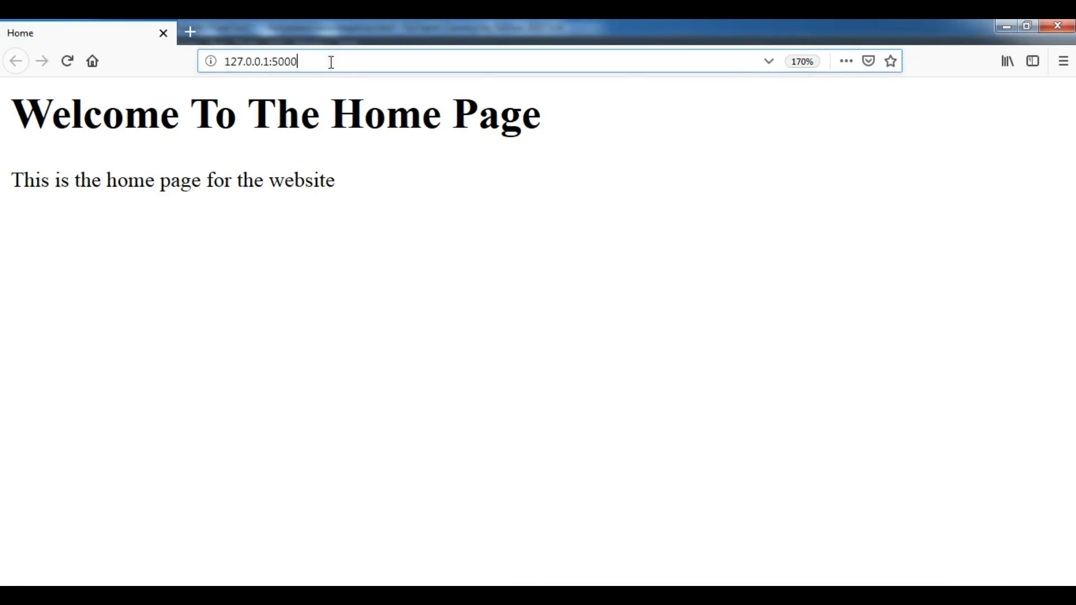
{"action": "type", "text": "/"}
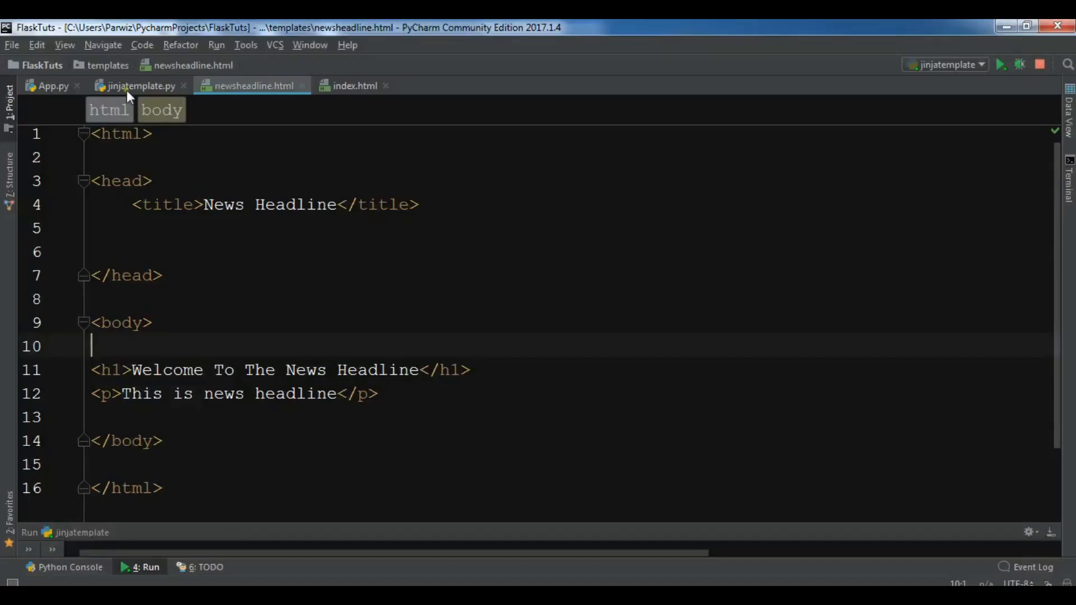
{"action": "left_click", "coordinate": [142, 86]}
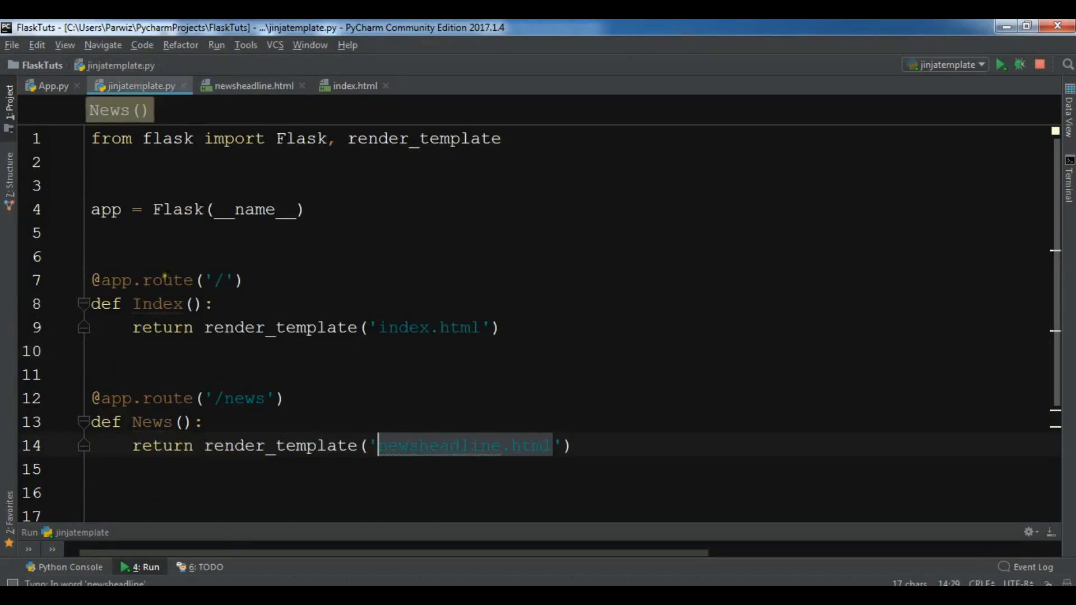